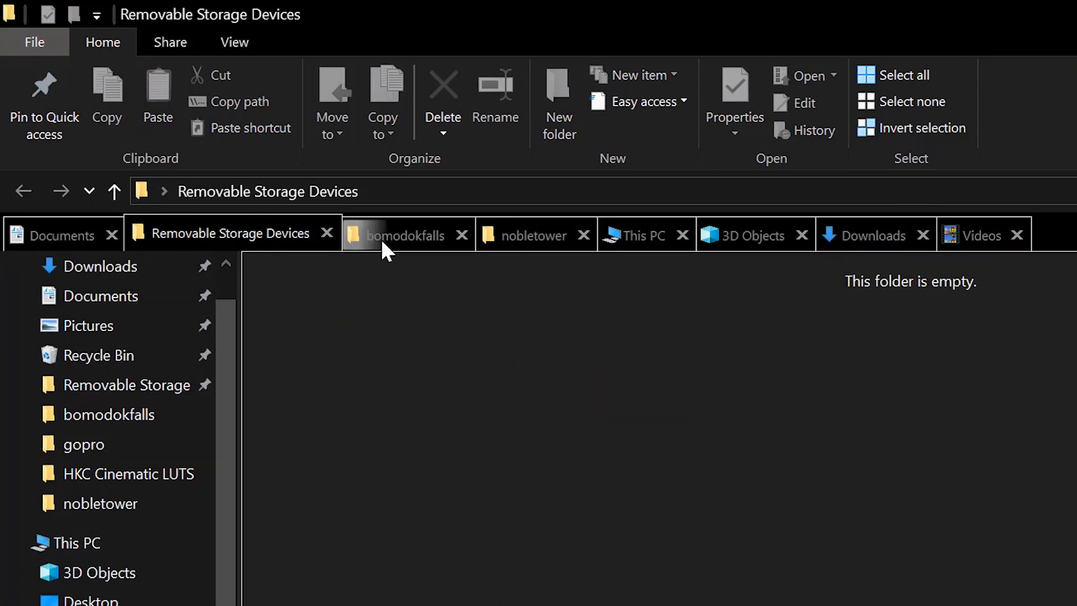
# - Switch through the nobletower, 3D Objects and Downloads folder tabs in turn
pyautogui.click(532, 235)
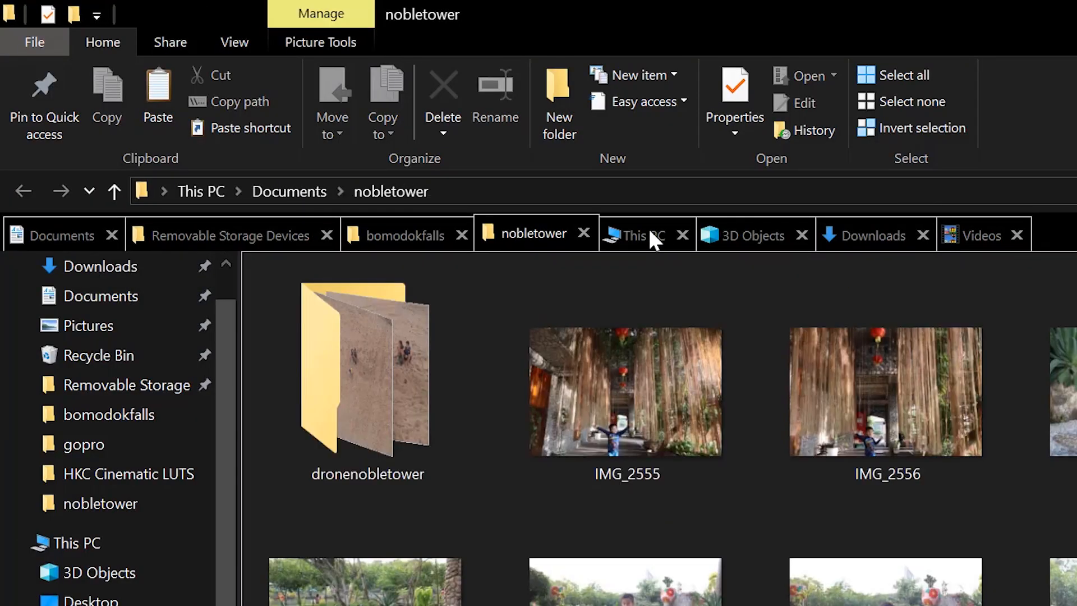
pyautogui.click(749, 235)
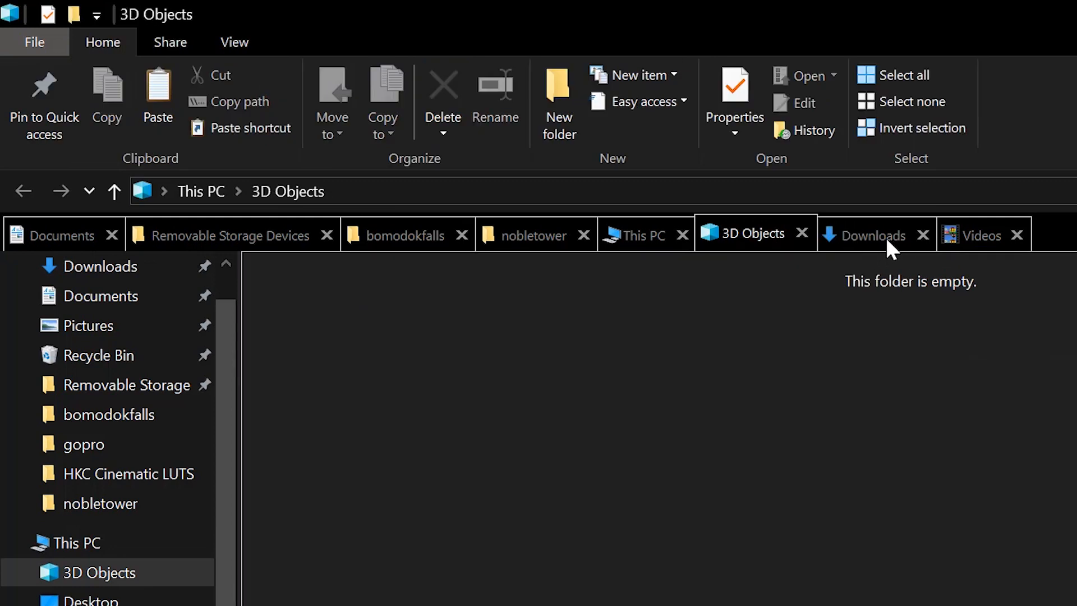
pyautogui.click(874, 234)
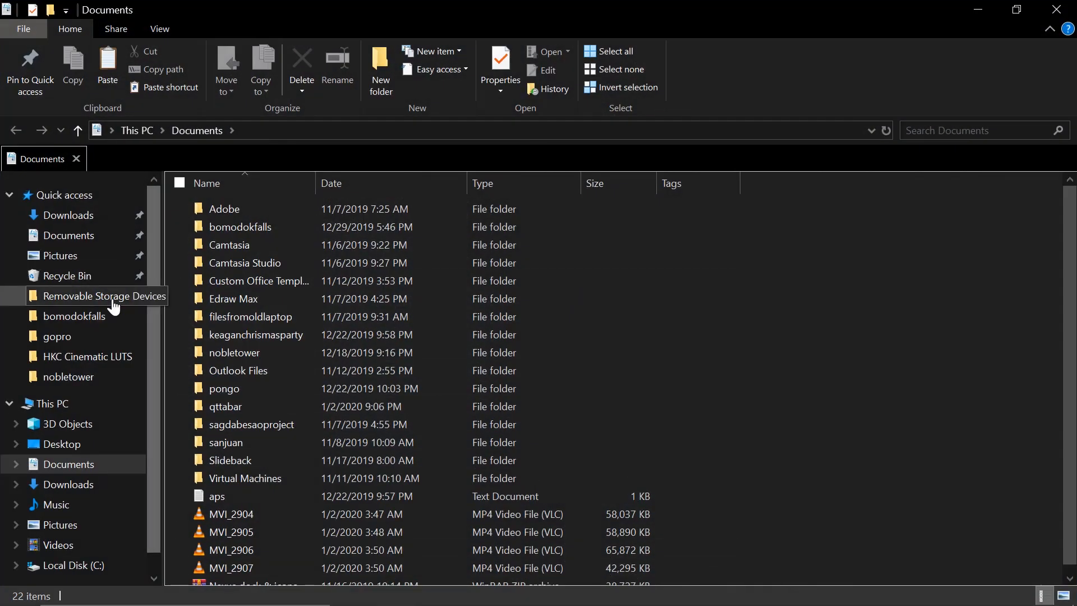
# - Open Removable Storage Devices, bomodokfalls, nobletower, This PC, 3D Objects, Downloads and Videos as new tabs
pyautogui.rightClick(106, 295)
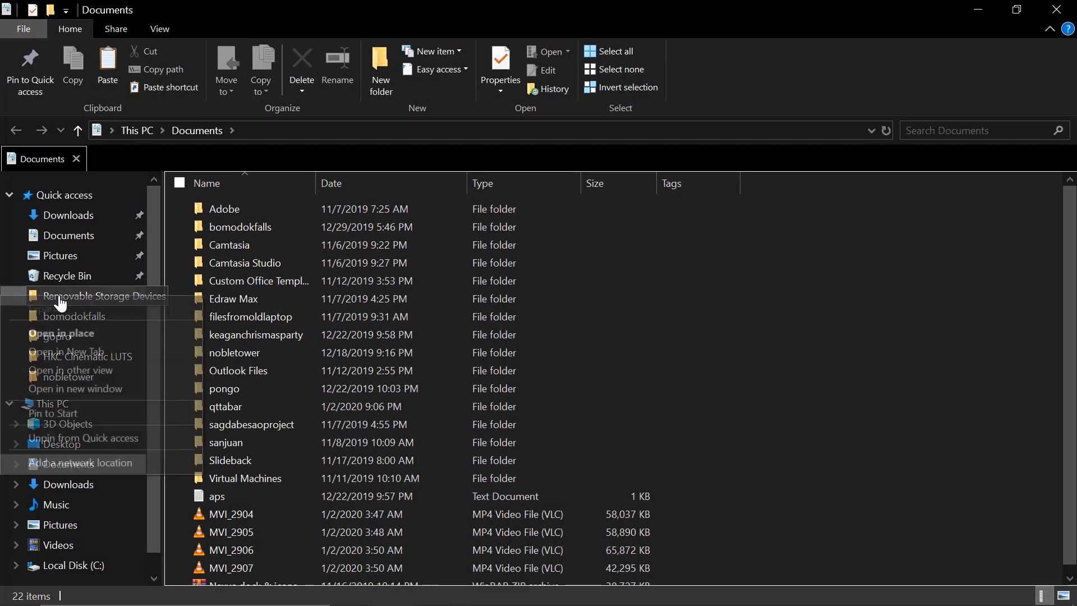
pyautogui.click(68, 353)
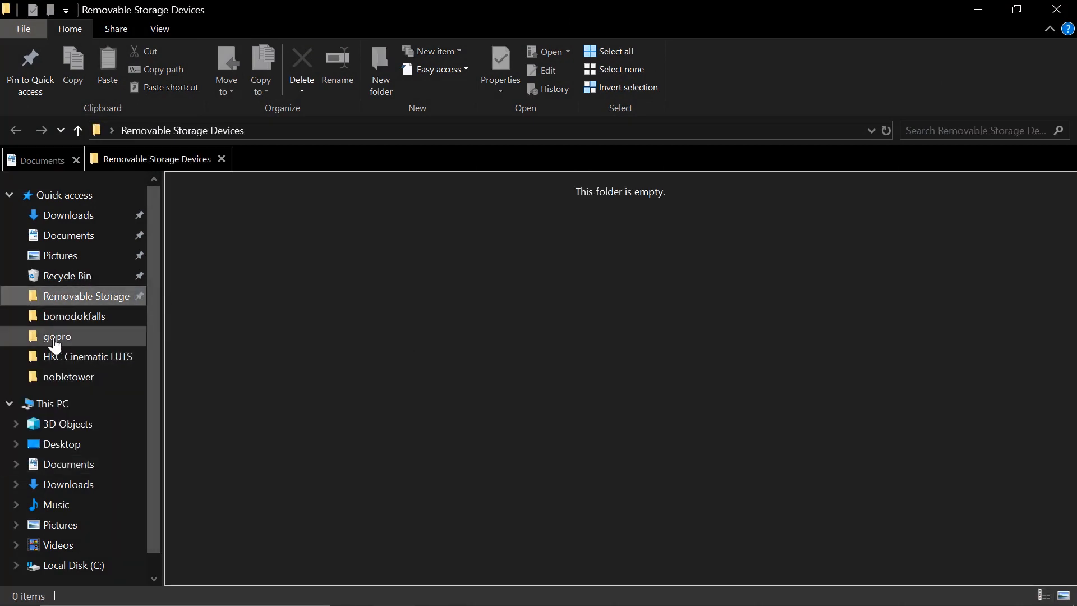
pyautogui.rightClick(56, 336)
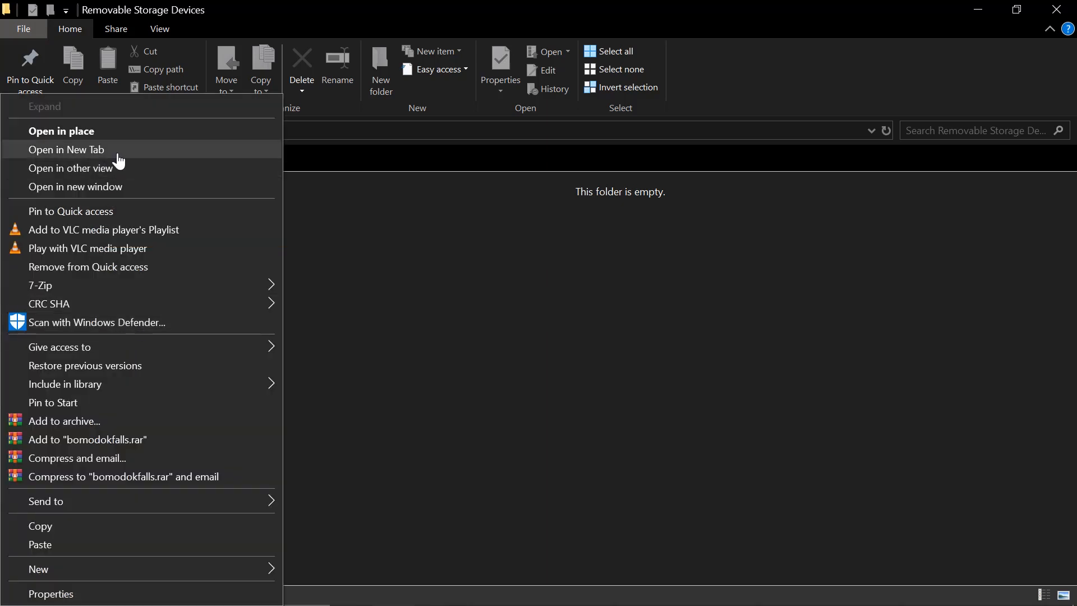
pyautogui.click(67, 149)
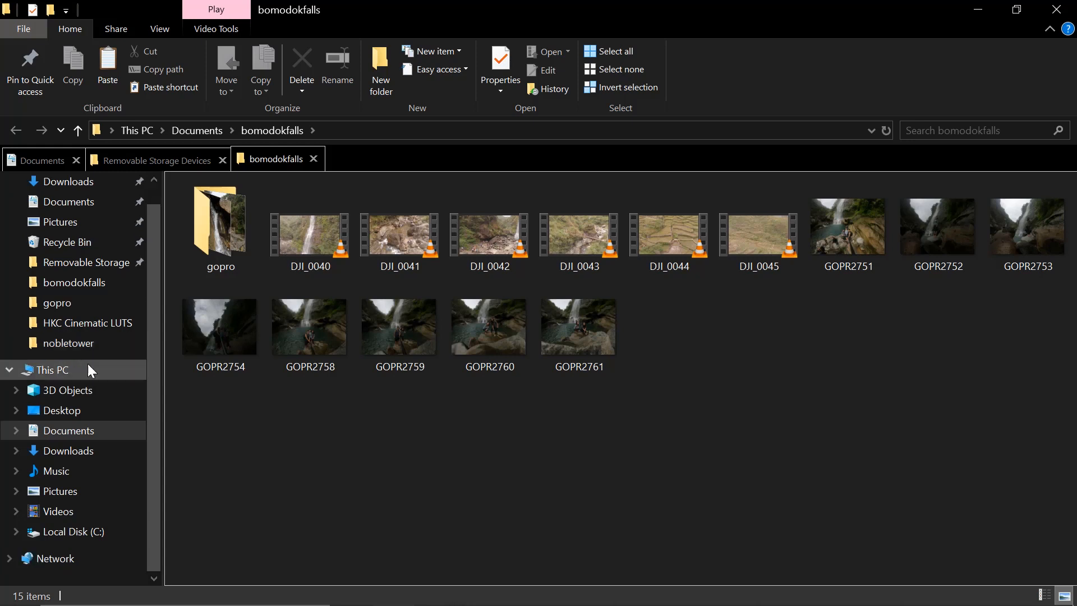
pyautogui.click(68, 343)
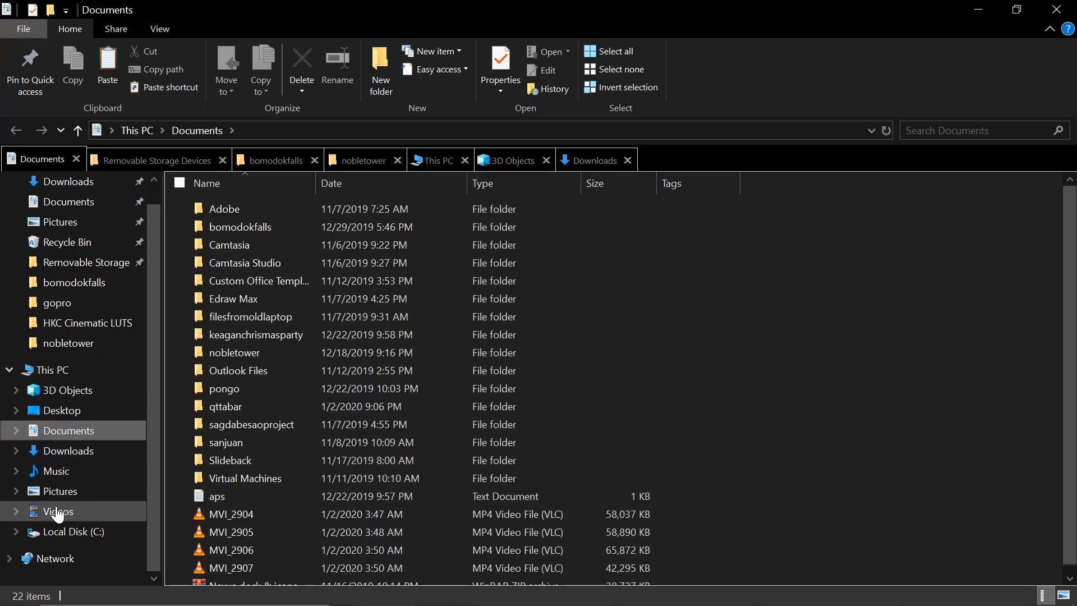
pyautogui.click(58, 511)
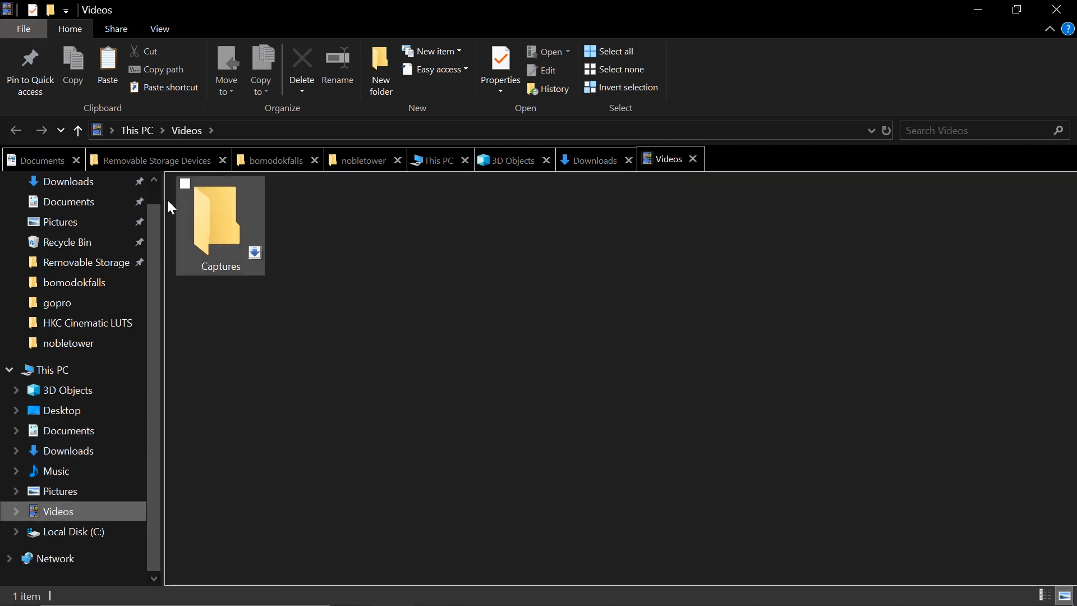
# - Switch between the Documents, This PC, Downloads and 3D Objects tabs
pyautogui.click(41, 159)
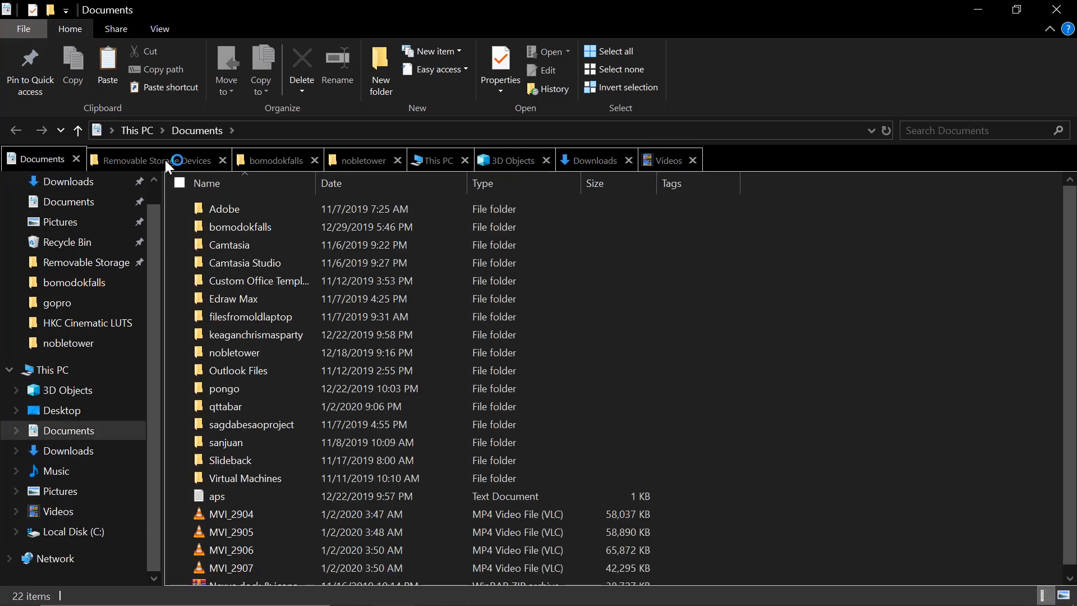
pyautogui.click(437, 160)
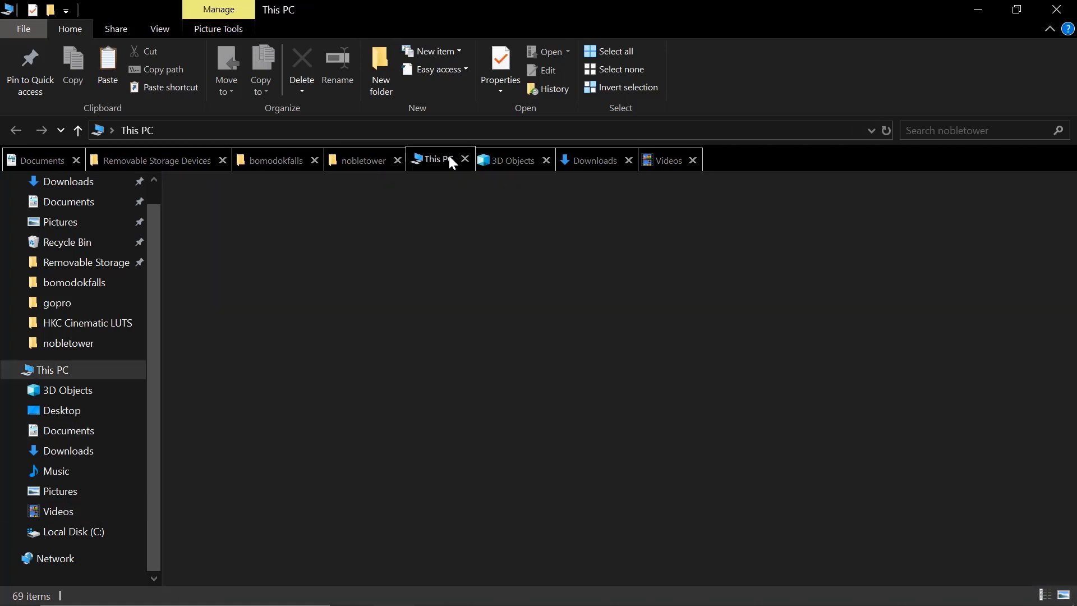
pyautogui.click(594, 160)
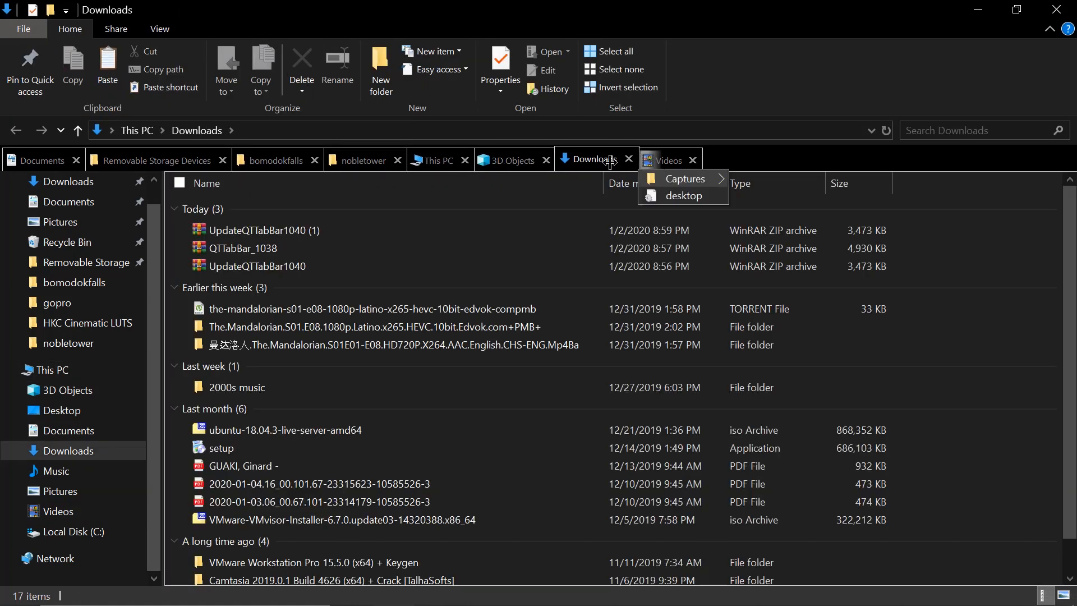
pyautogui.click(511, 160)
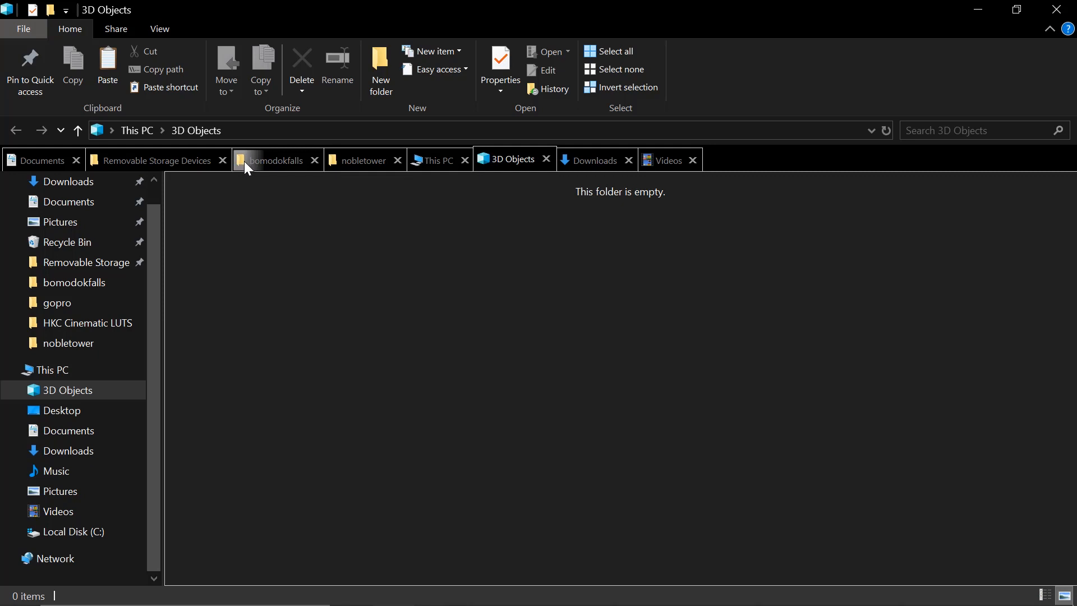
pyautogui.moveTo(244, 170)
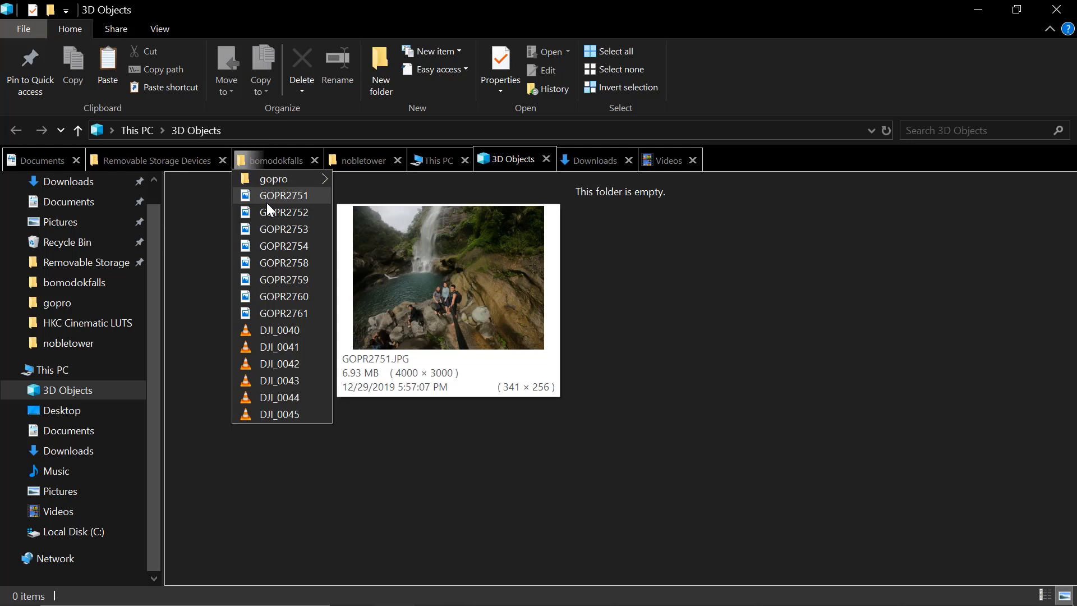
pyautogui.moveTo(273, 178)
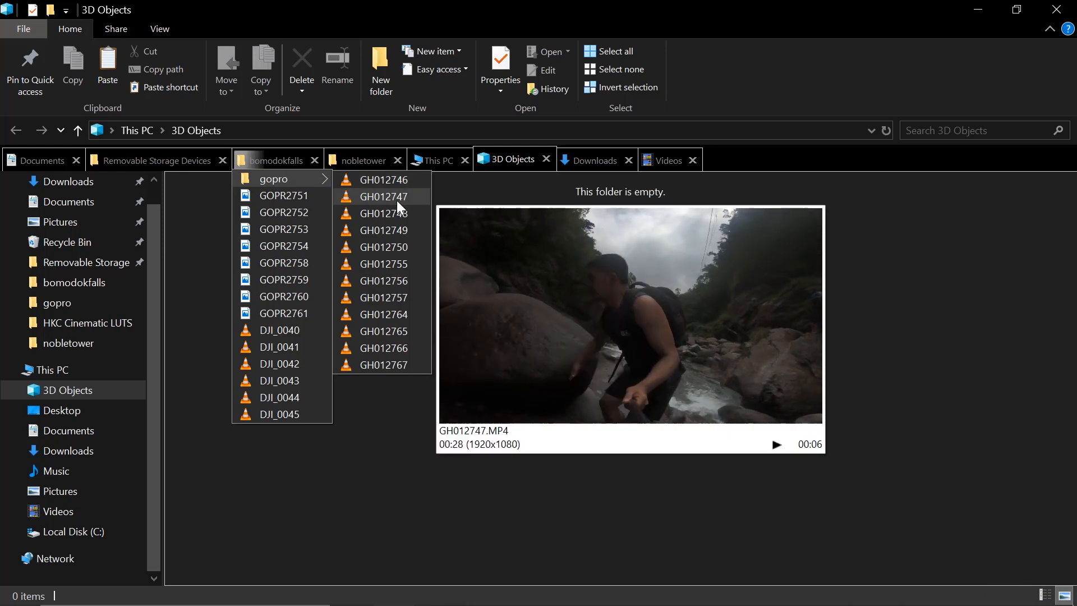
# - Dismiss the bomodokfalls subfolder preview menu and close the File Explorer window
pyautogui.click(385, 247)
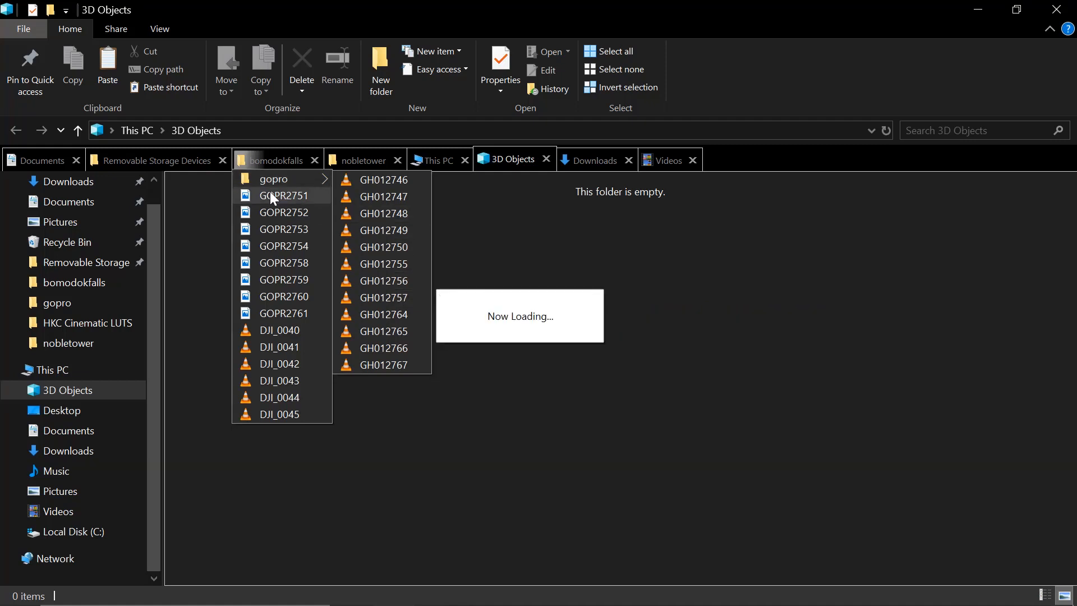
pyautogui.moveTo(282, 246)
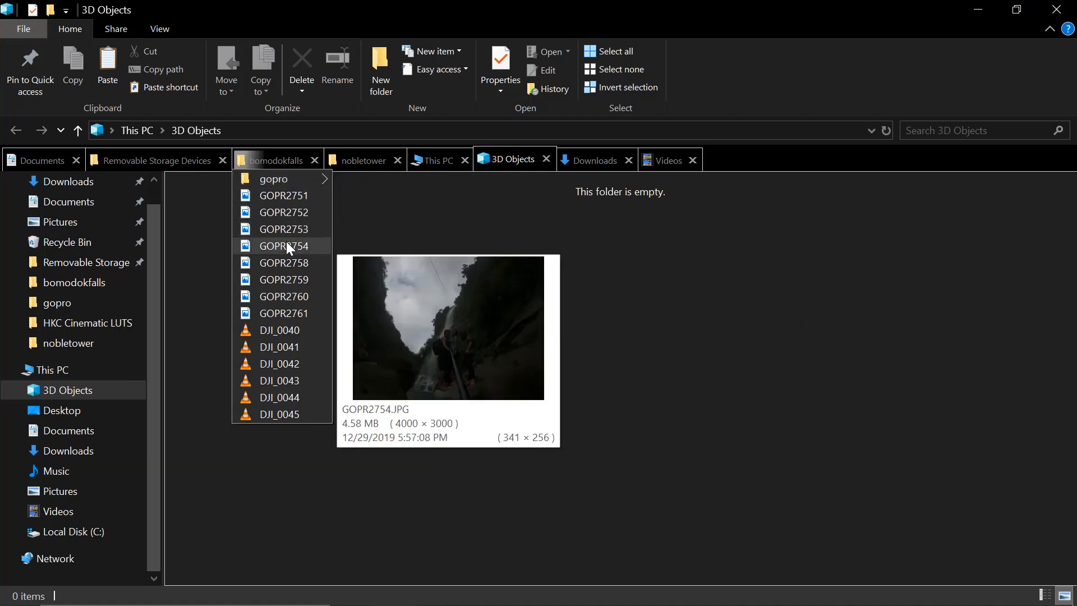
pyautogui.click(284, 312)
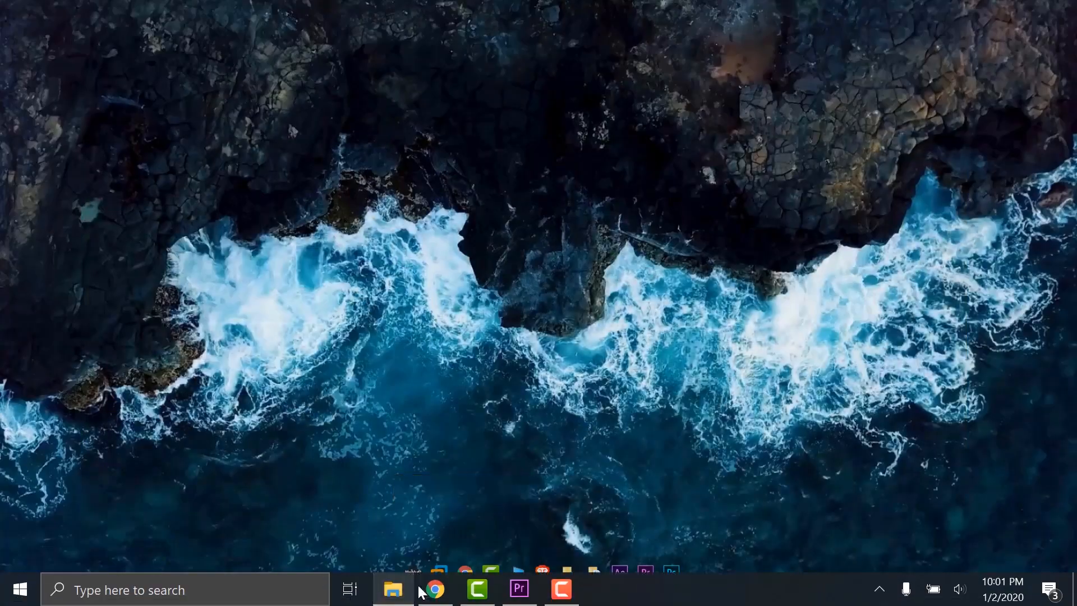
# - In Chrome at qttabbar.wikidot.com, download QTTabBar 1040 and 1038, opening the 1038 archive
pyautogui.click(392, 589)
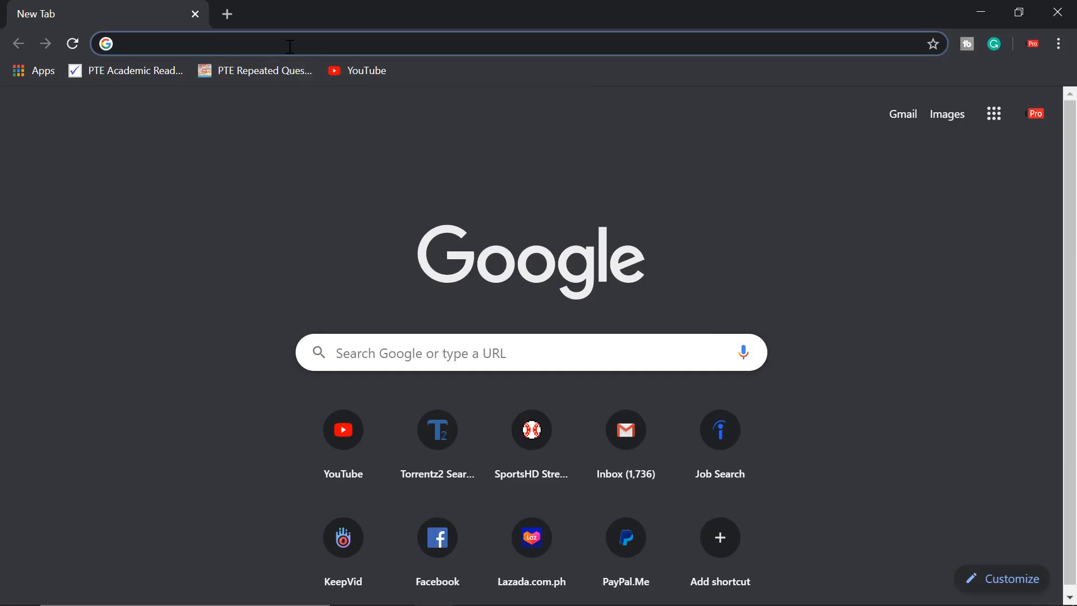
pyautogui.write('http://qttabbar.wikidot.com/')
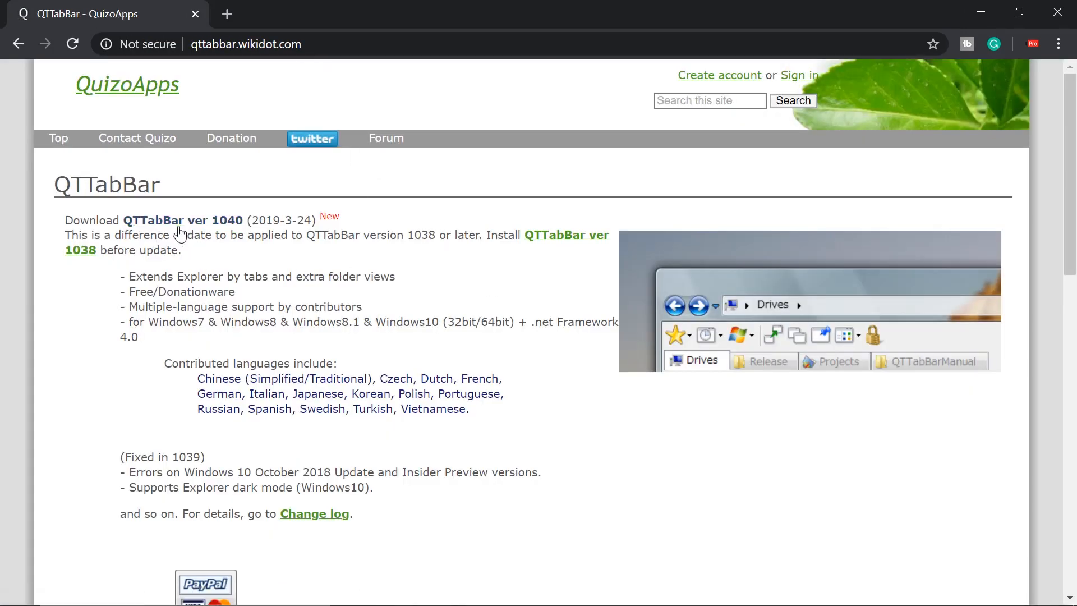
pyautogui.click(182, 220)
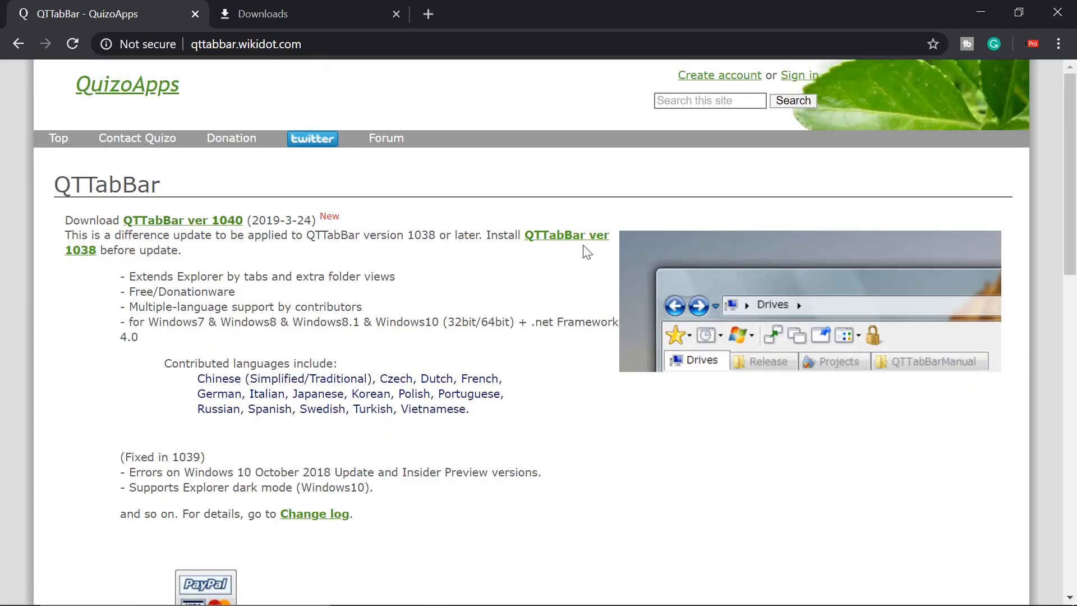
pyautogui.click(566, 235)
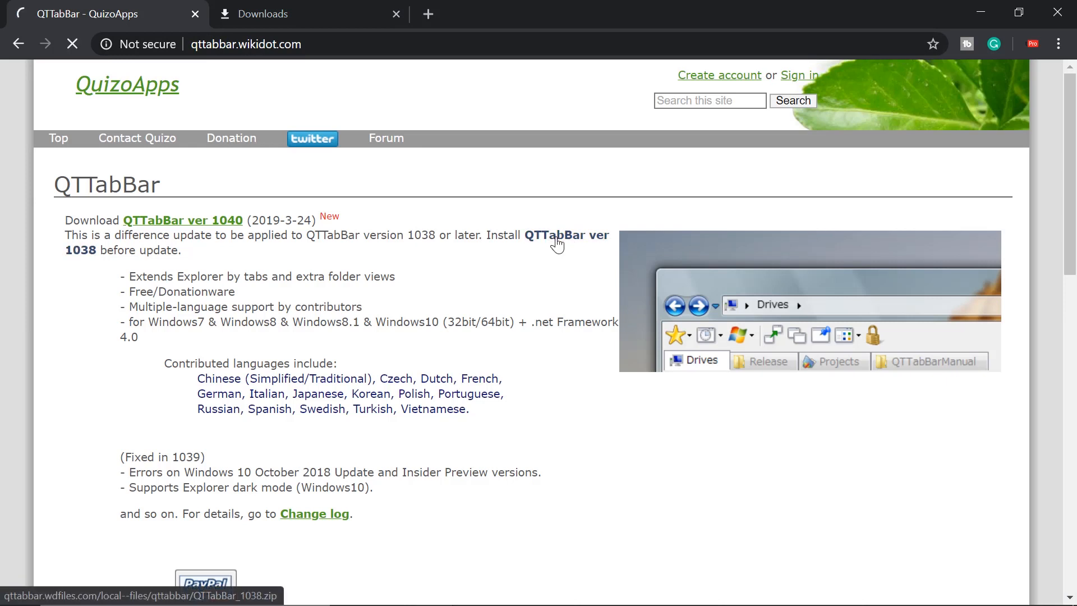
pyautogui.click(566, 235)
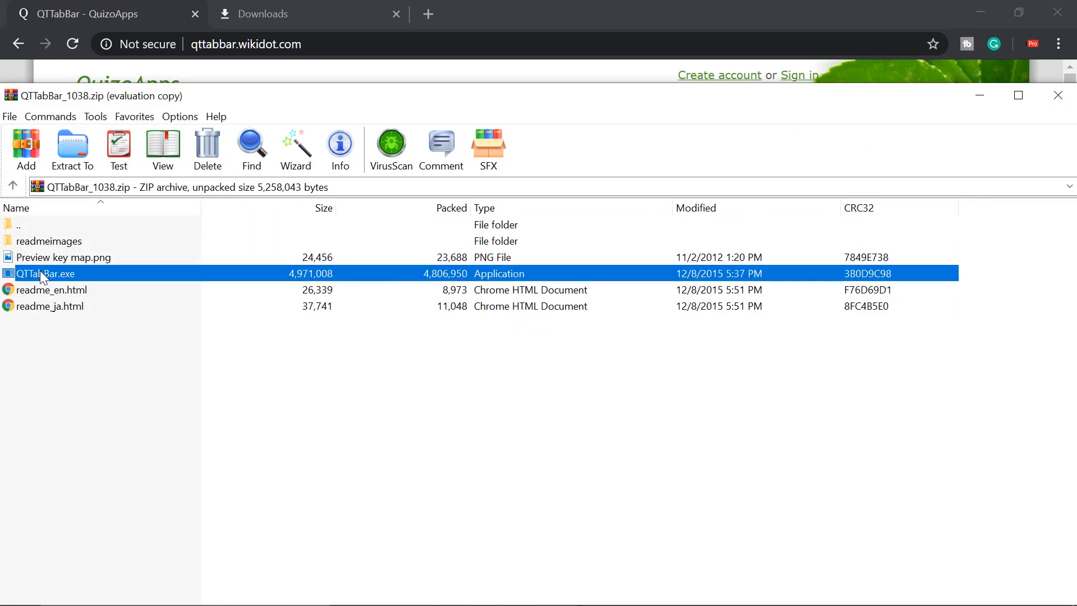
# - Run QTTabBar.exe from the archive and install version 1038 through the setup wizard
pyautogui.doubleClick(44, 273)
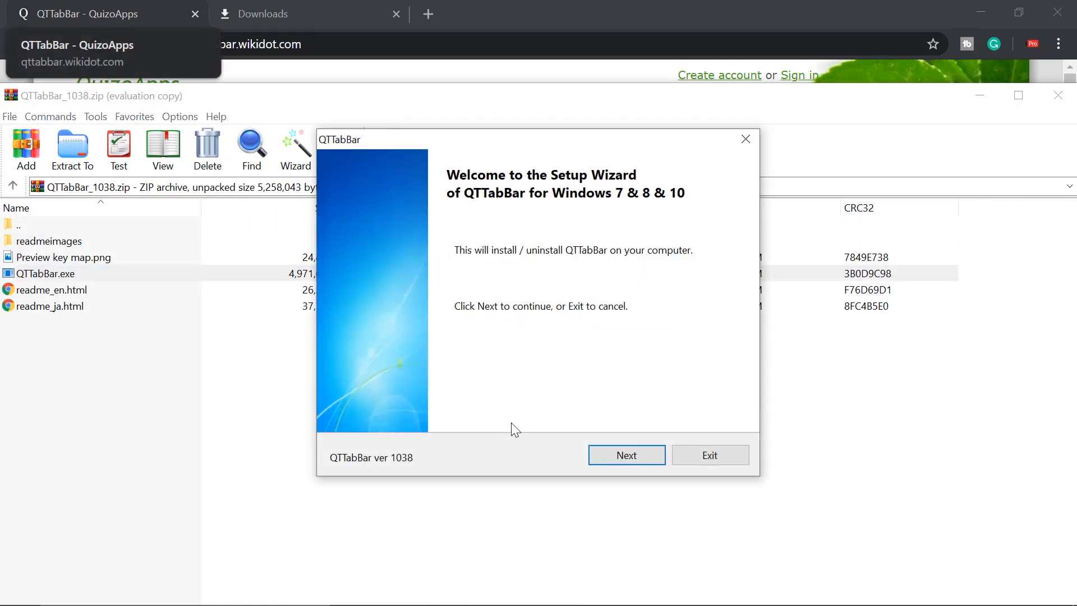
pyautogui.moveTo(593, 394)
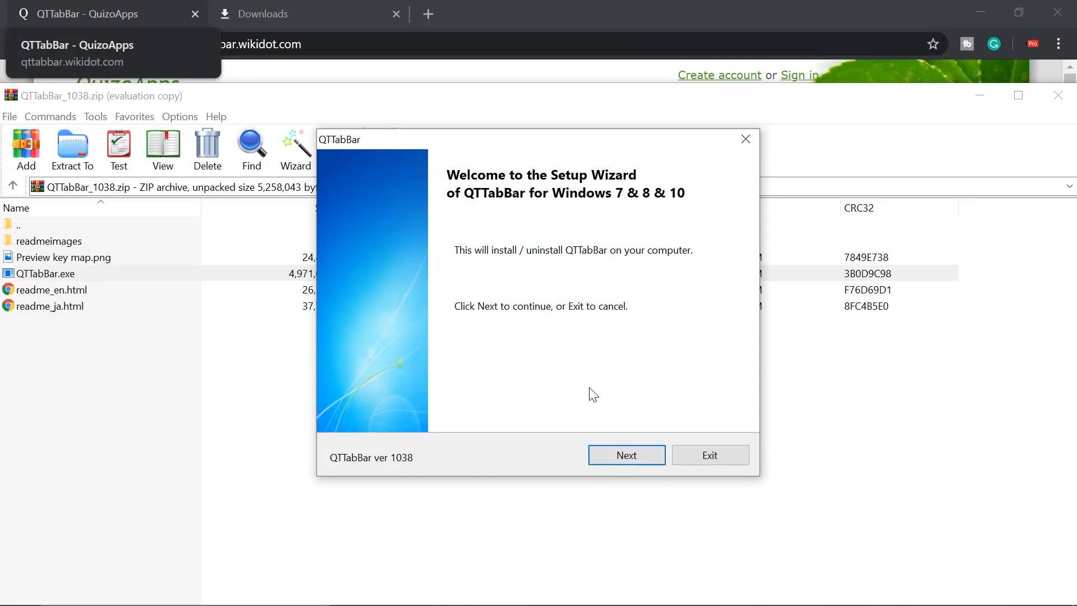
pyautogui.click(625, 455)
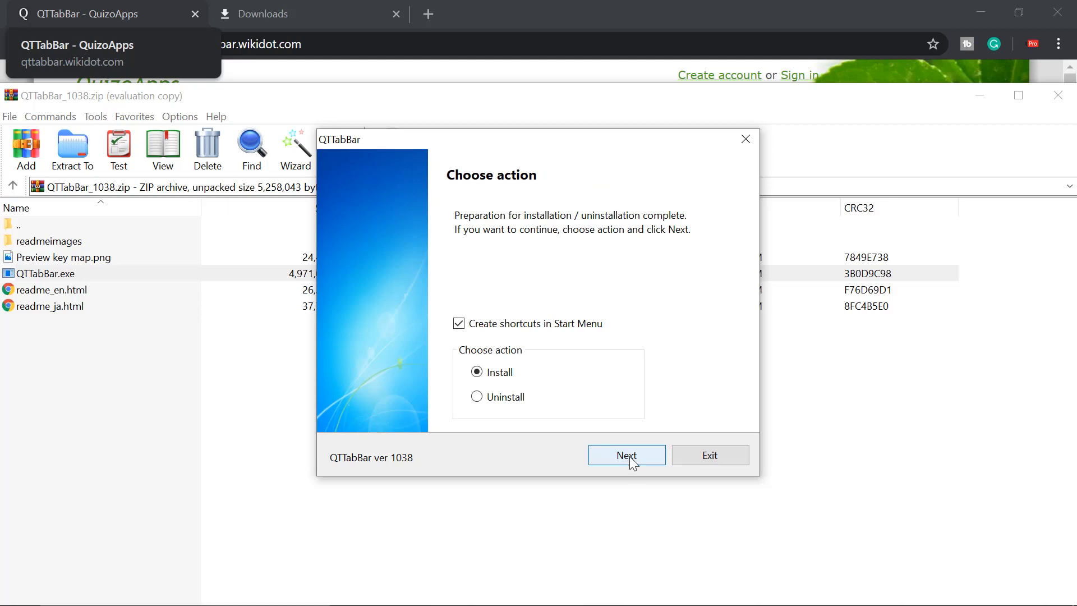
pyautogui.click(625, 455)
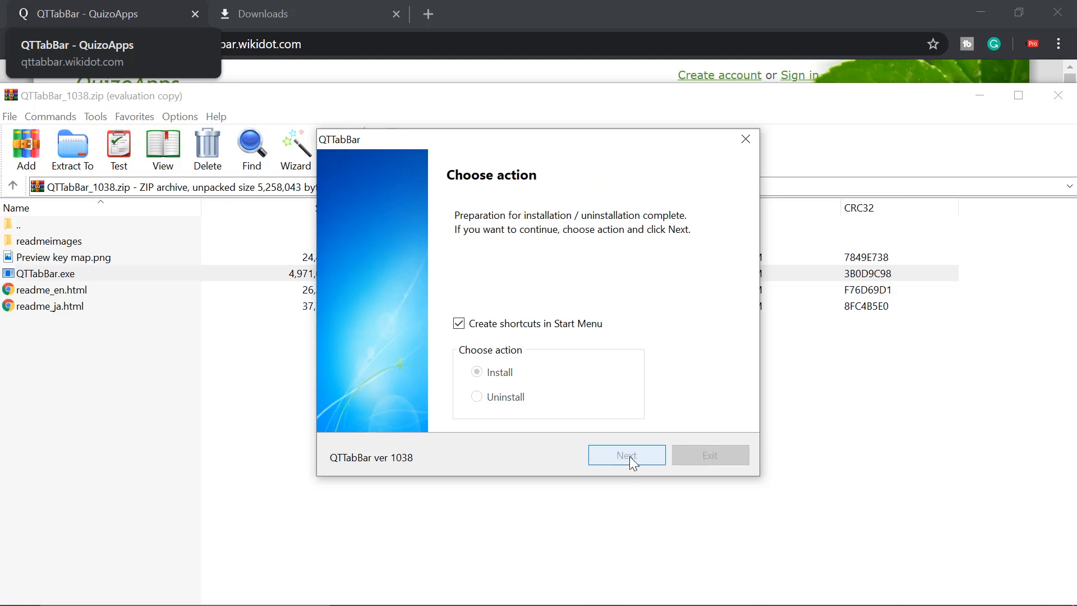
pyautogui.click(627, 455)
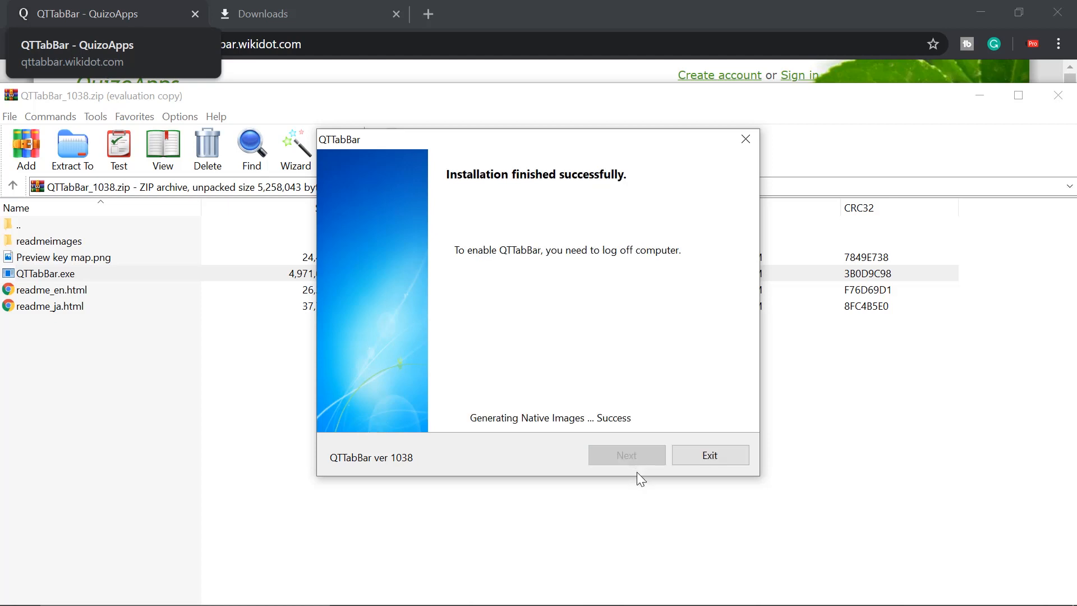
pyautogui.moveTo(640, 460)
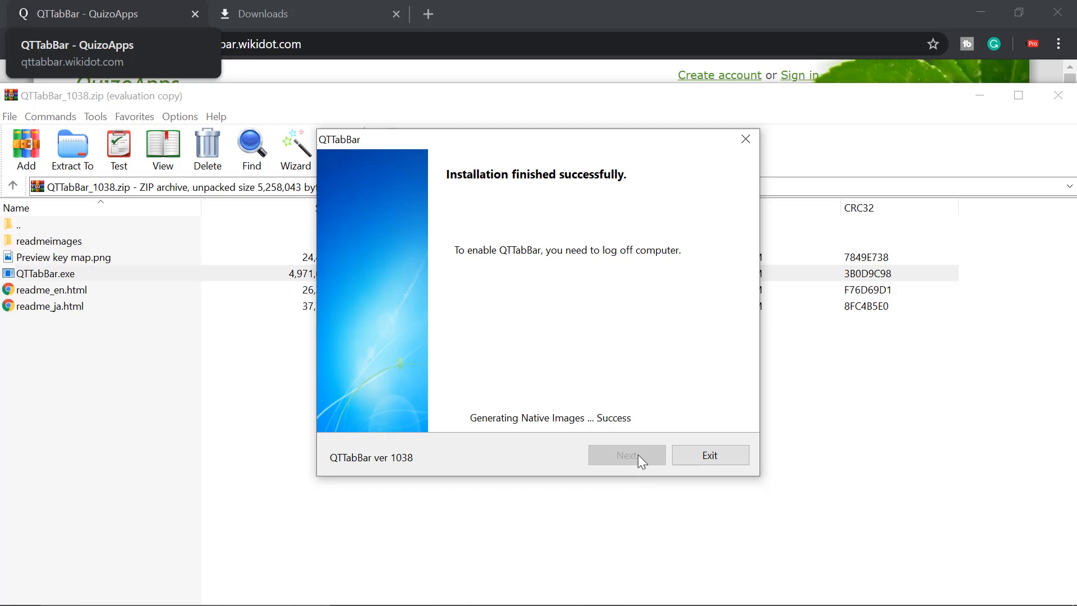
pyautogui.moveTo(652, 463)
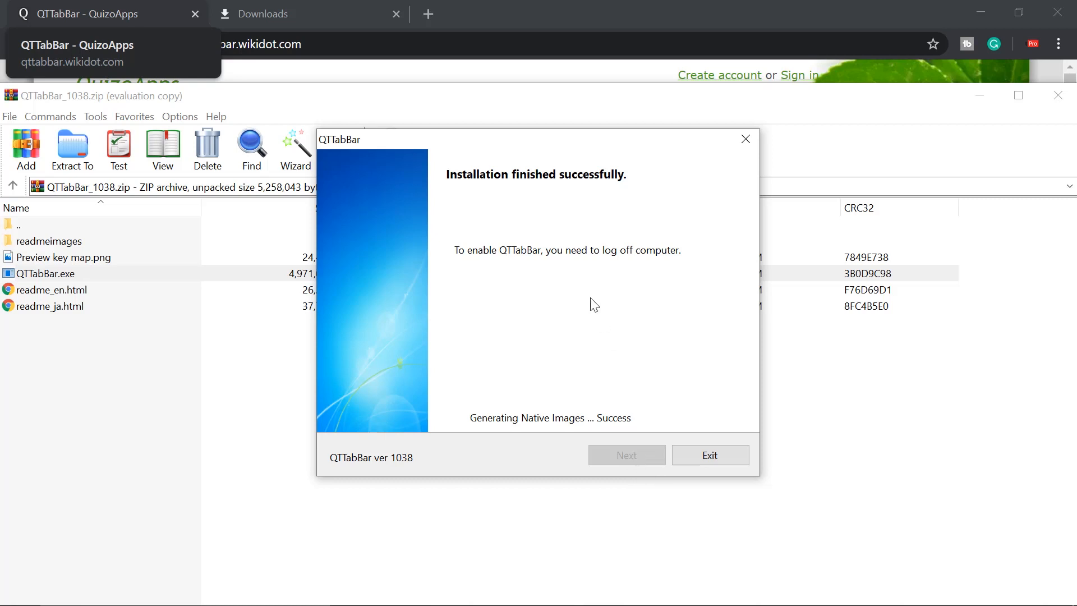
# - Exit the finished QTTabBar 1038 setup dialog
pyautogui.click(709, 455)
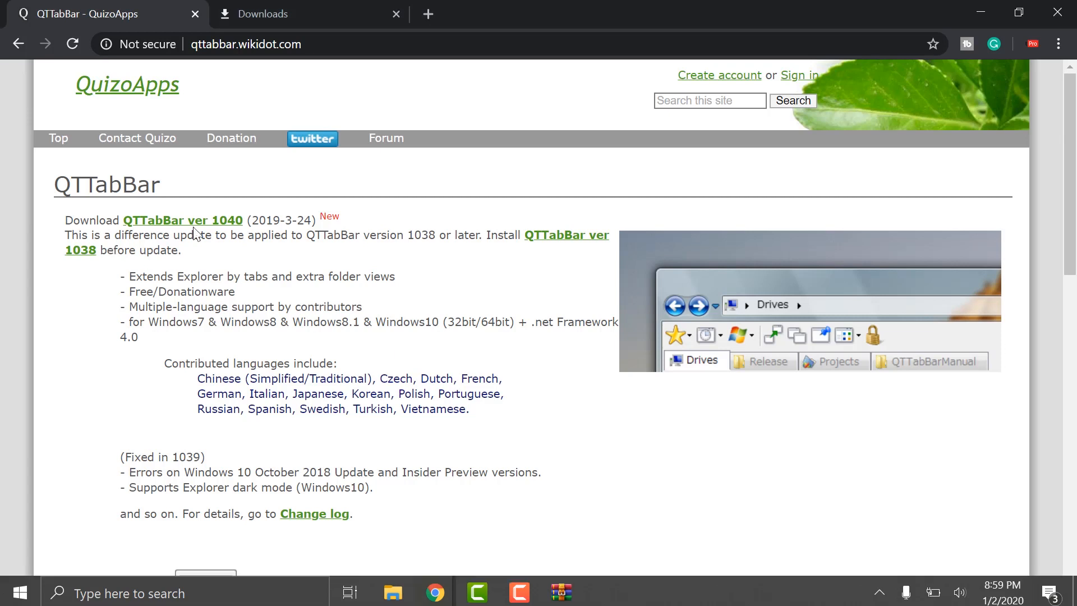
# - Download the QTTabBar ver 1040 update zip and open it in WinRAR
pyautogui.click(182, 220)
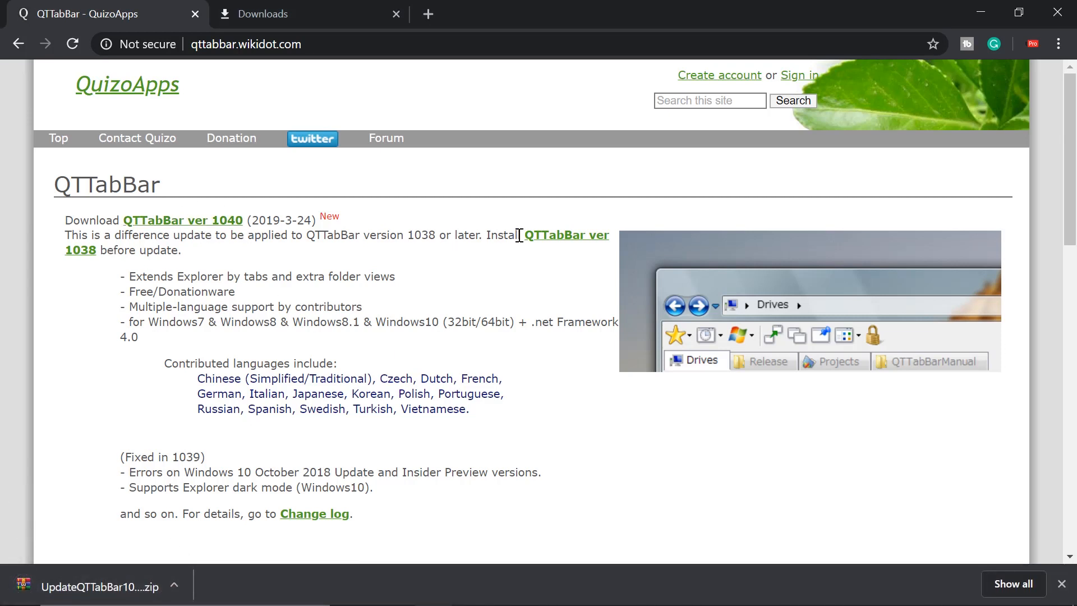
pyautogui.click(100, 587)
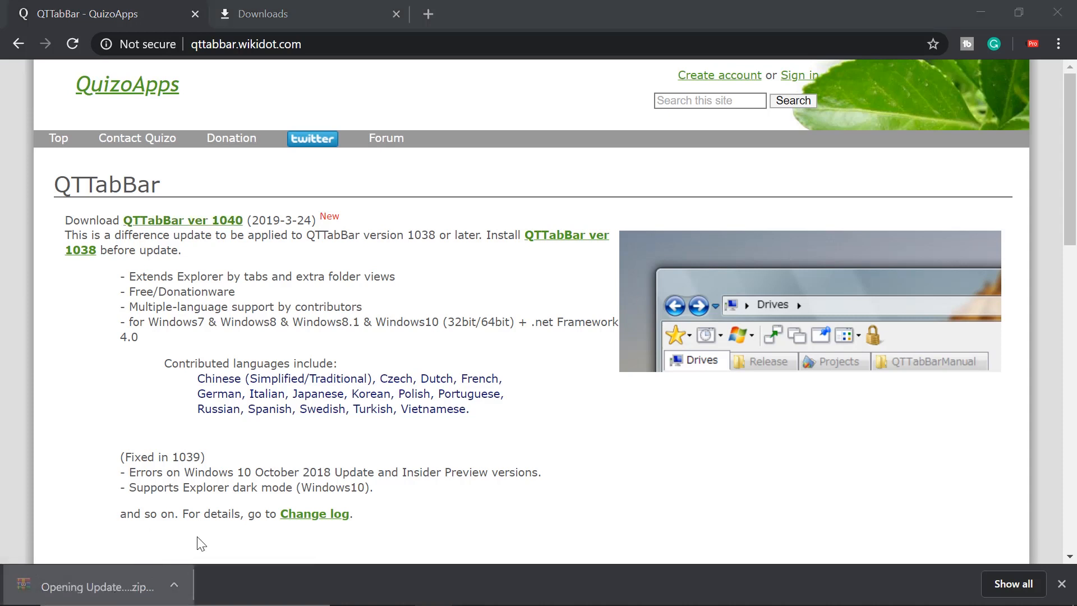
pyautogui.click(96, 584)
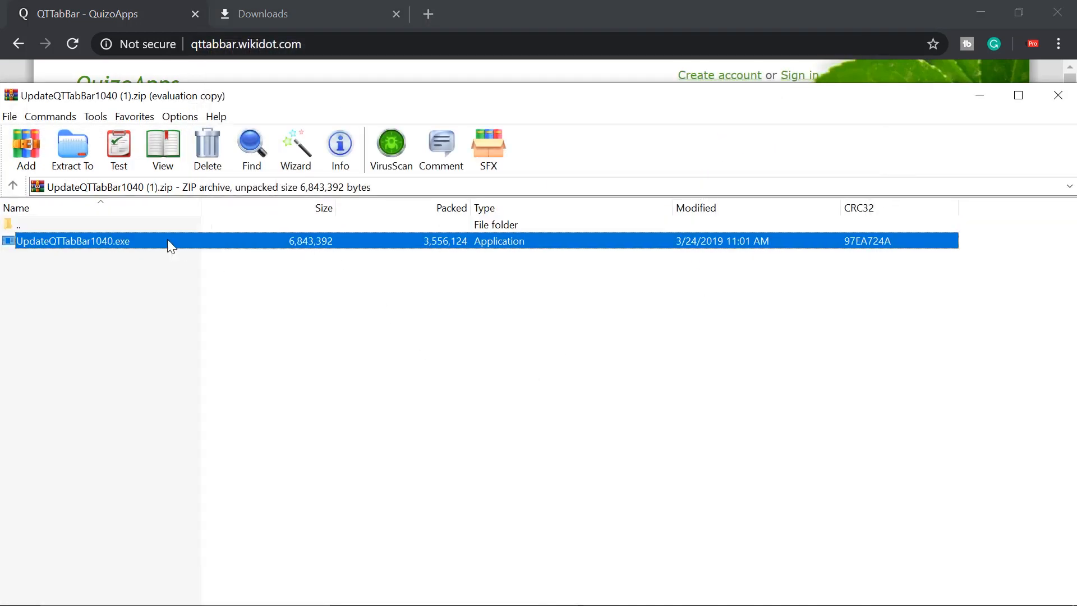
pyautogui.moveTo(260, 245)
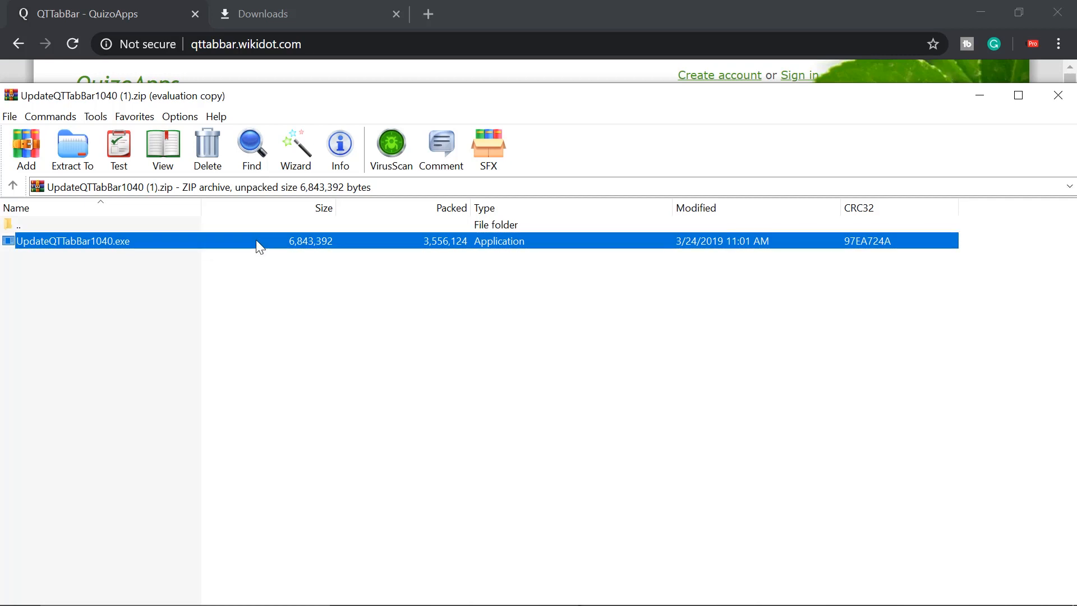
# - Run UpdateQTTabBar1040.exe, install it, and confirm the 'Updated successfully' message
pyautogui.doubleClick(73, 241)
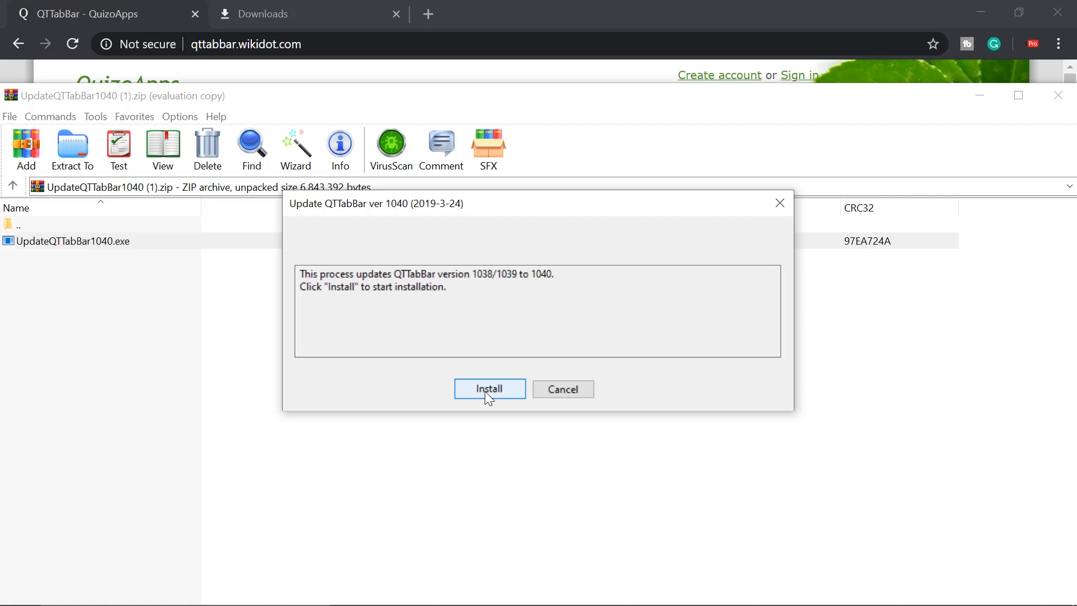
pyautogui.click(489, 389)
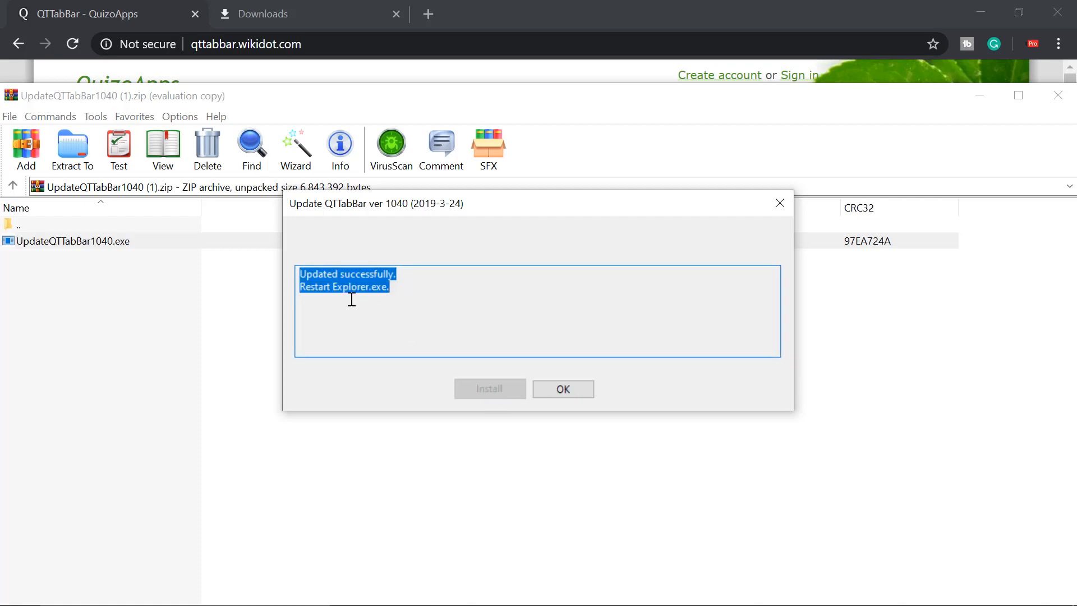
pyautogui.click(562, 389)
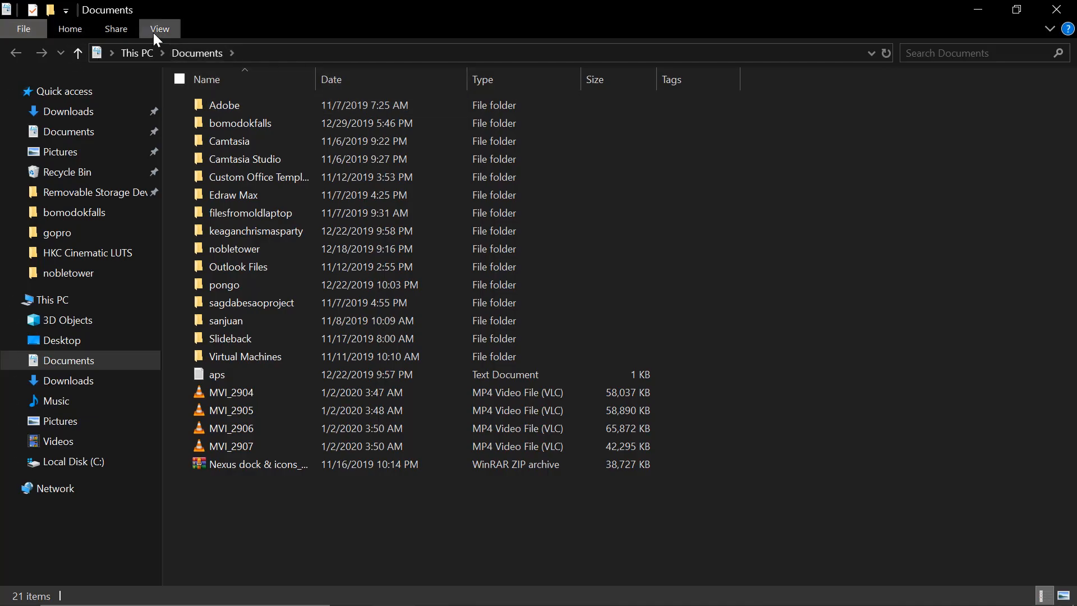
# - Open the View tab's Options dropdown and pick QTTabBar from the toolbar list
pyautogui.click(160, 29)
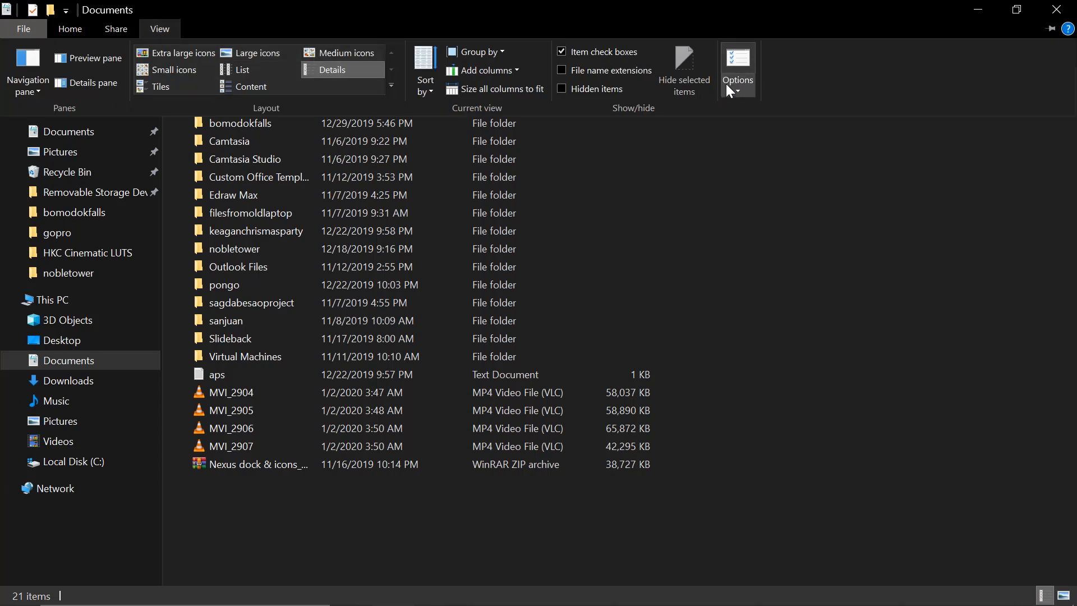
pyautogui.click(737, 69)
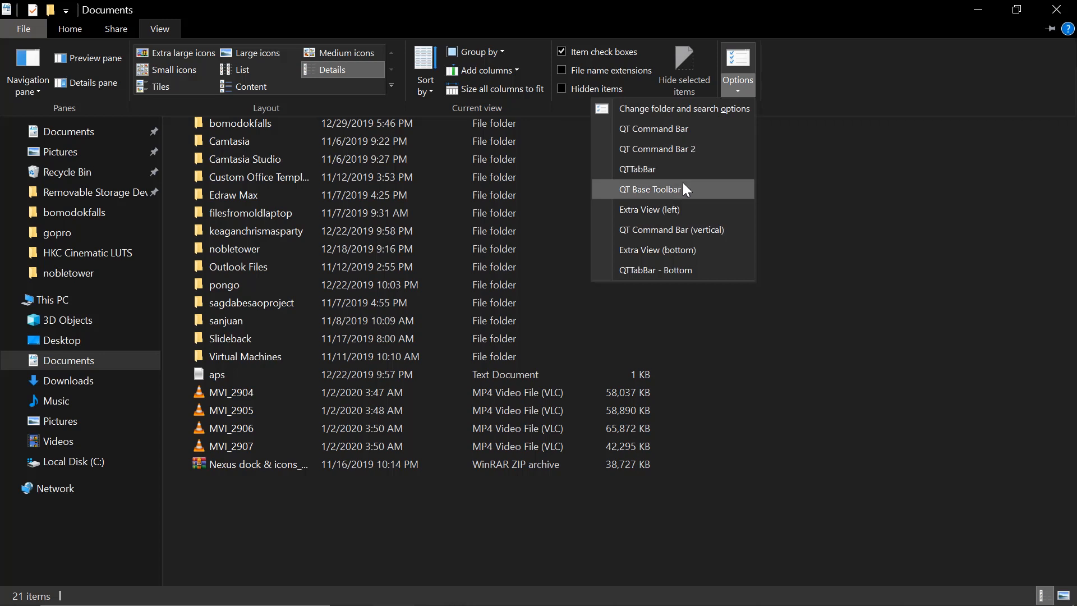
pyautogui.moveTo(660, 169)
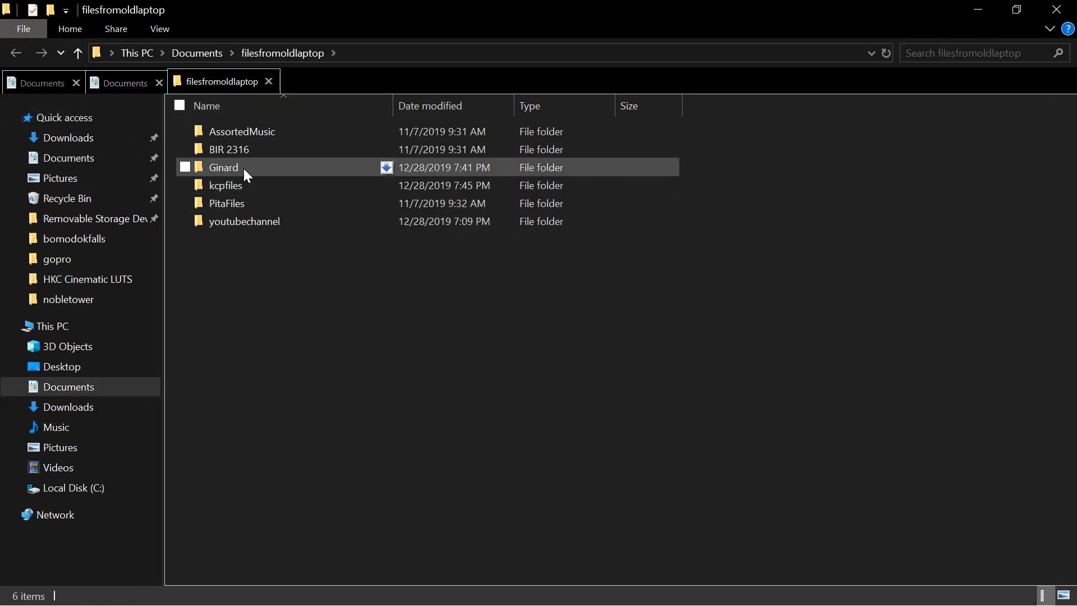
# - Open Ginard in a new tab, view the Documents tab, then return to Ginard
pyautogui.doubleClick(223, 167)
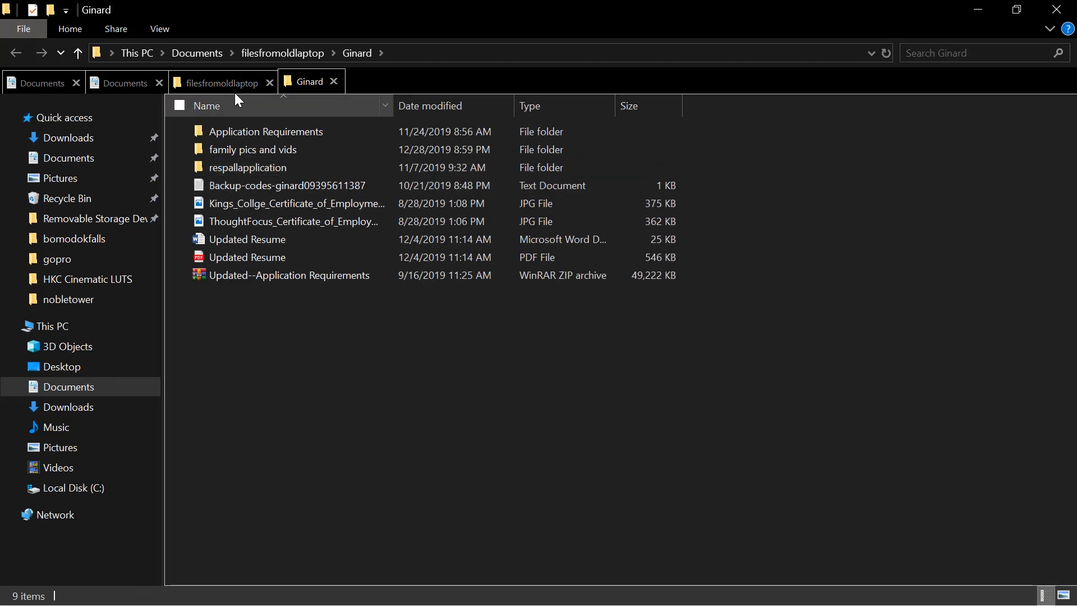
pyautogui.click(123, 82)
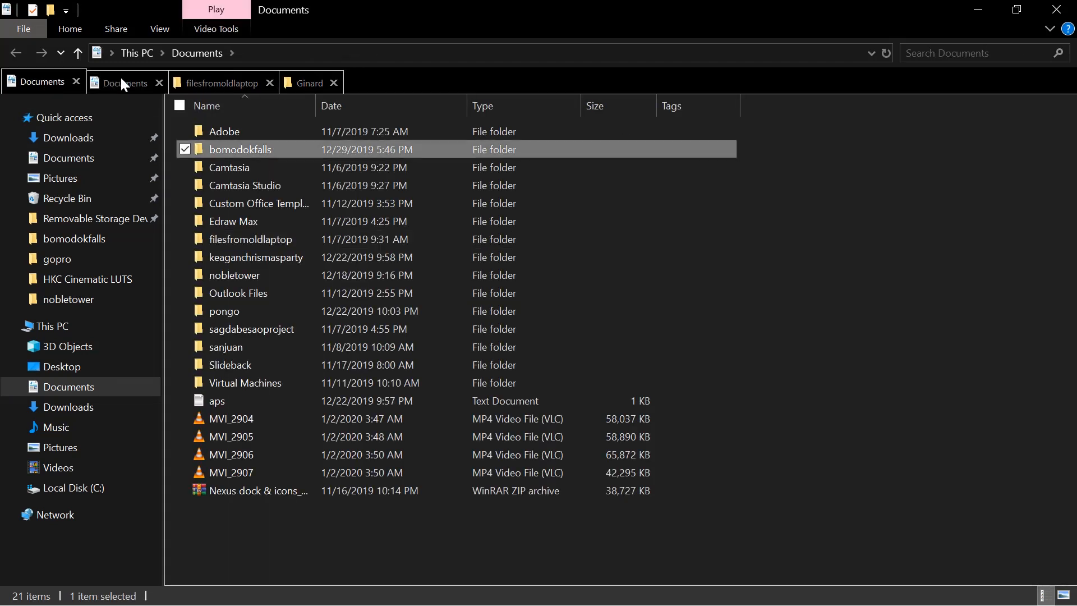
pyautogui.click(308, 82)
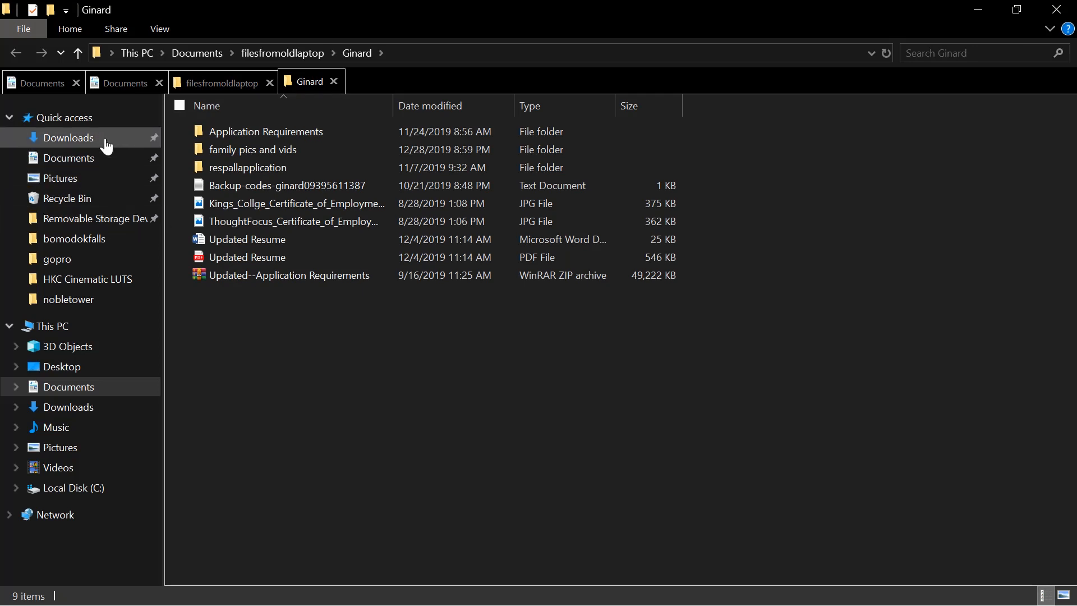
pyautogui.moveTo(58, 259)
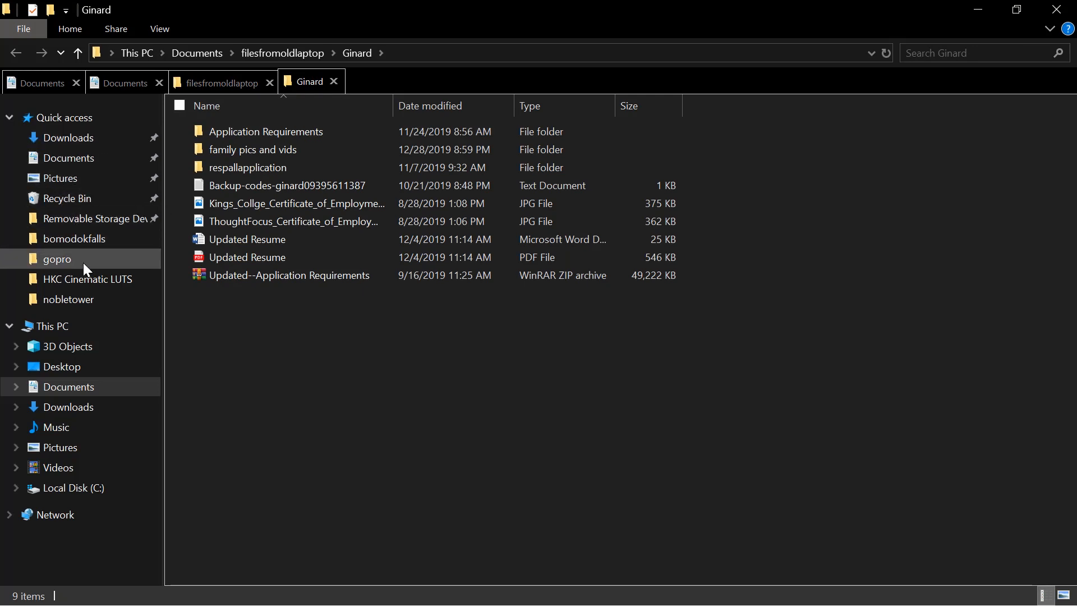
# - Open gopro from Quick access in a new tab, showing its 12 GoPro clips
pyautogui.rightClick(58, 259)
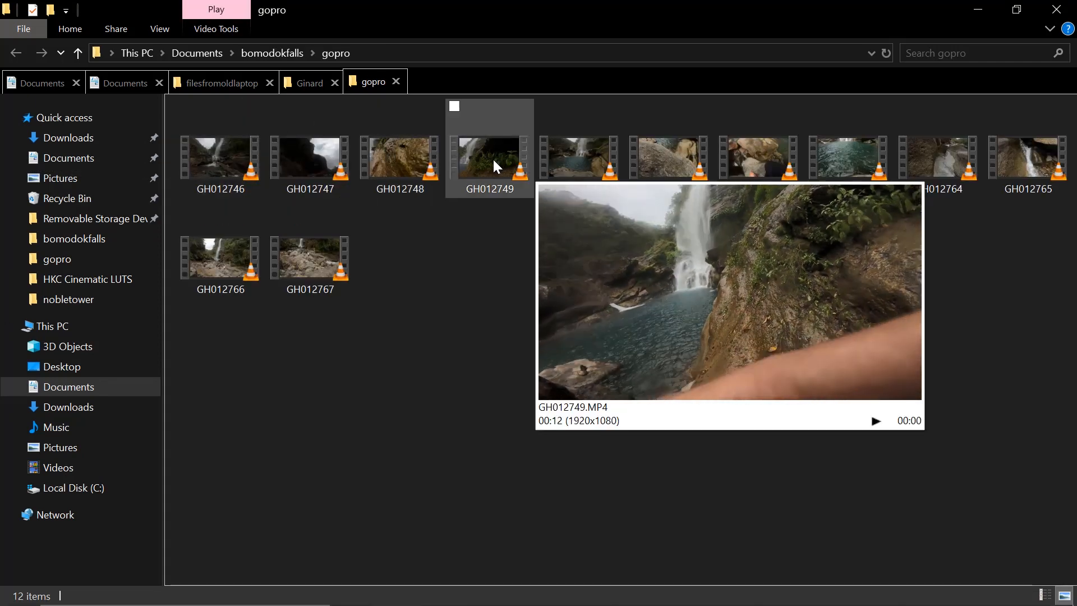
pyautogui.click(579, 159)
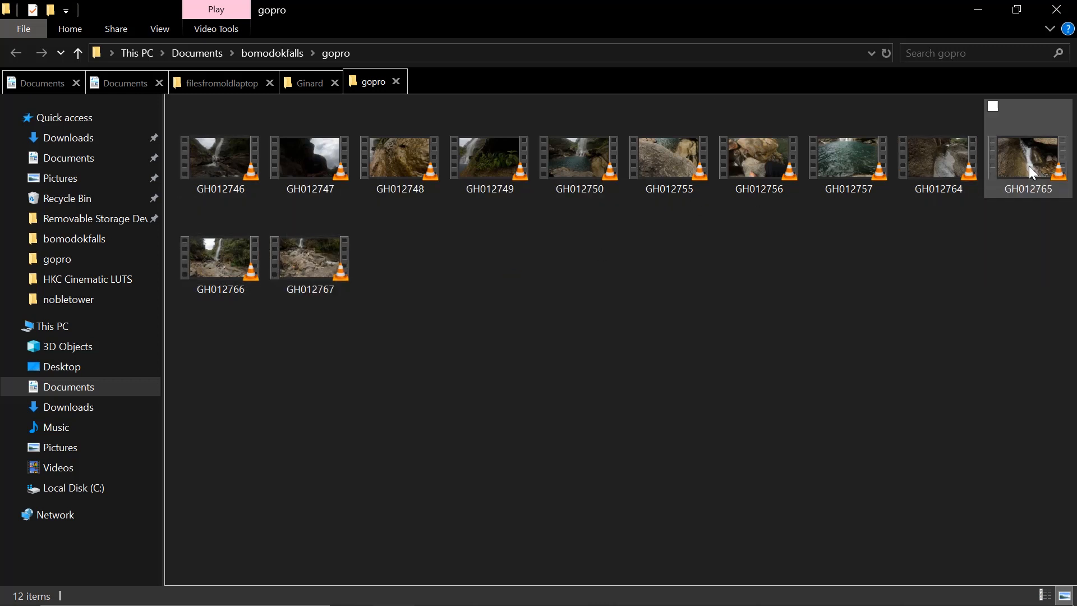
pyautogui.moveTo(1028, 165)
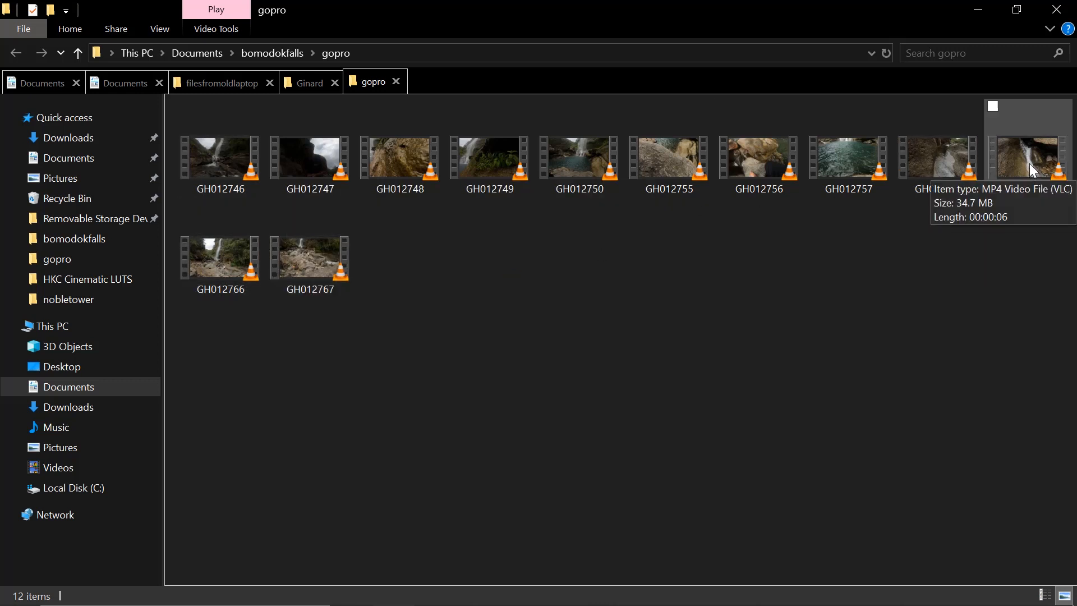
pyautogui.moveTo(947, 160)
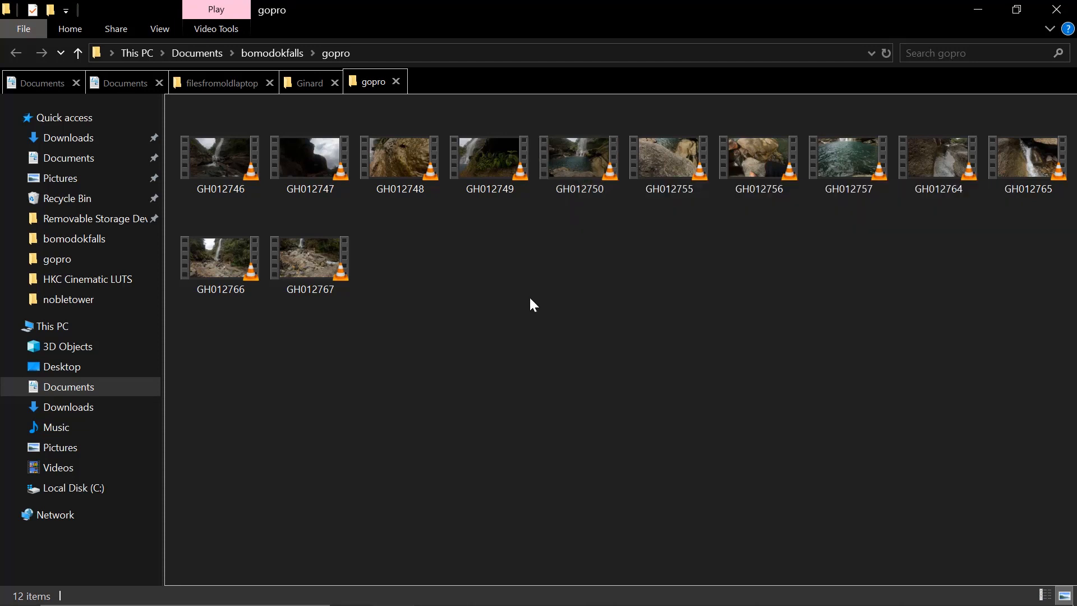
pyautogui.moveTo(189, 83)
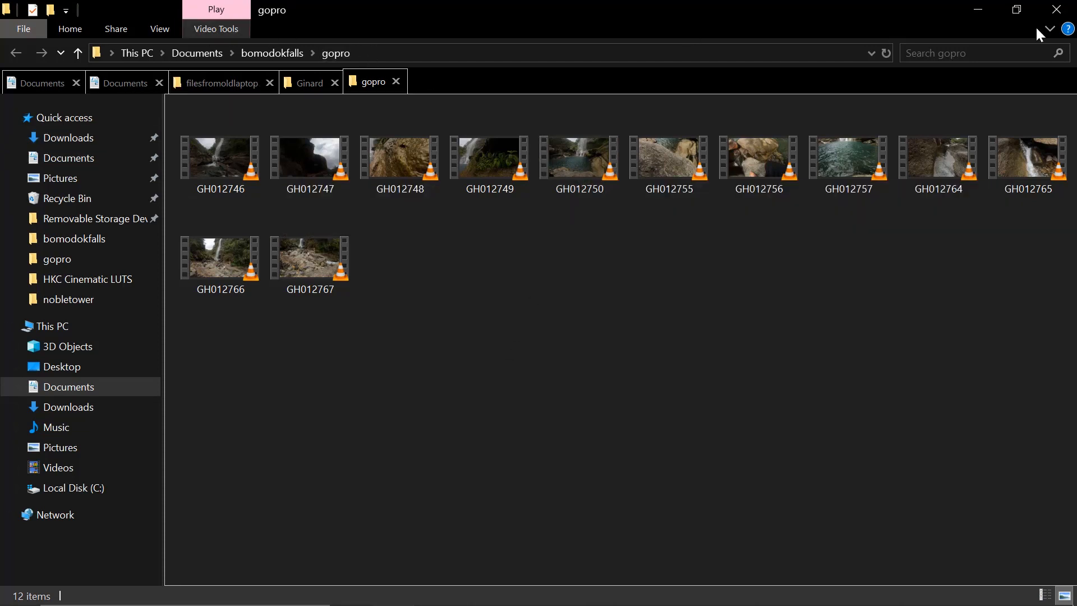
# - Pin the ribbon open and enable QT Command Bar 2 from the View toolbar options
pyautogui.click(159, 29)
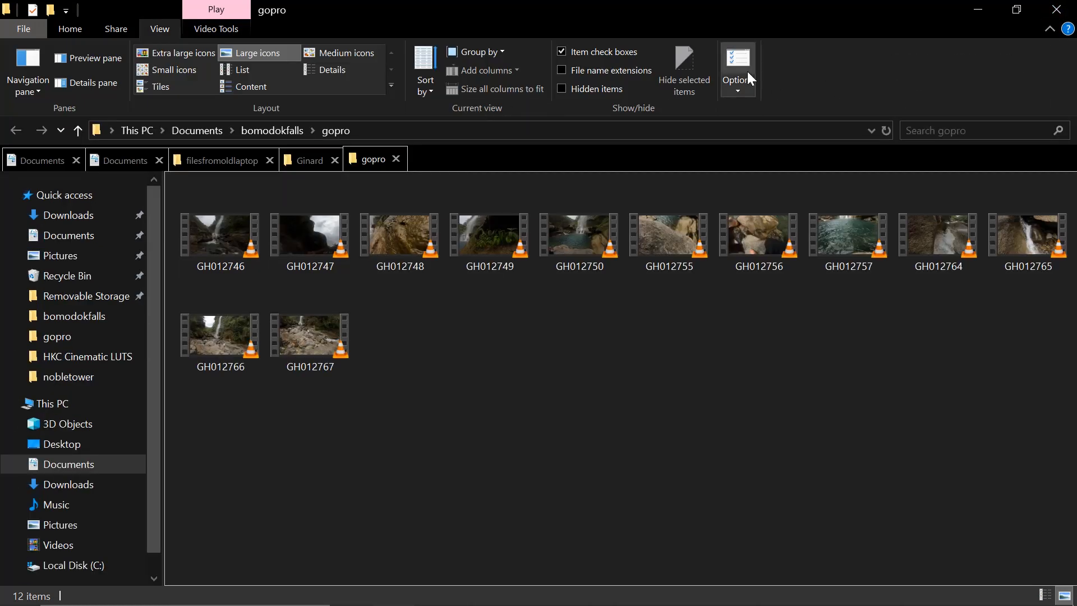
pyautogui.click(737, 62)
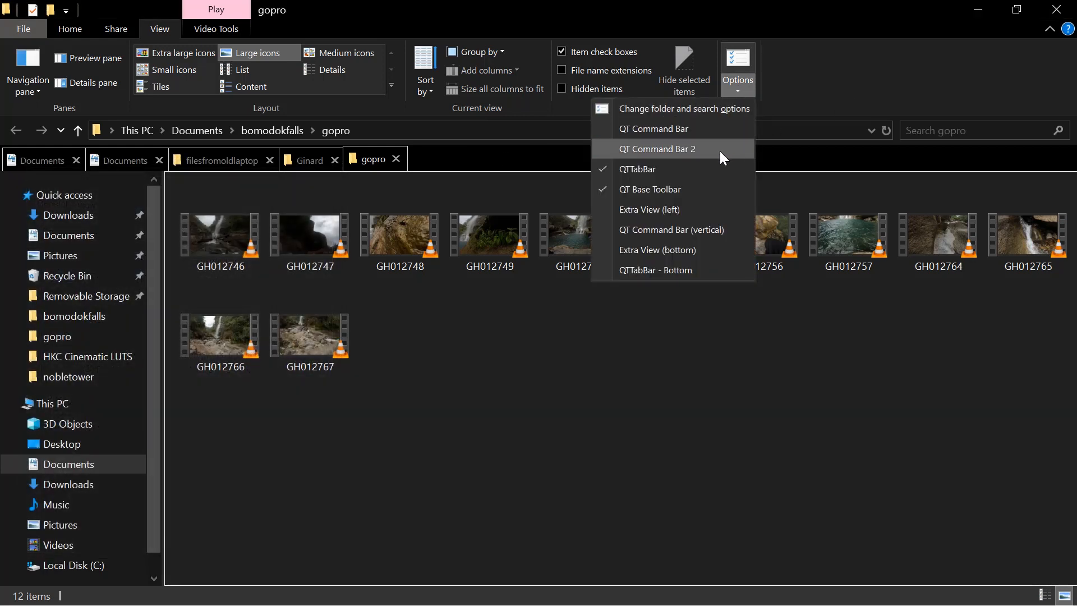
pyautogui.moveTo(673, 155)
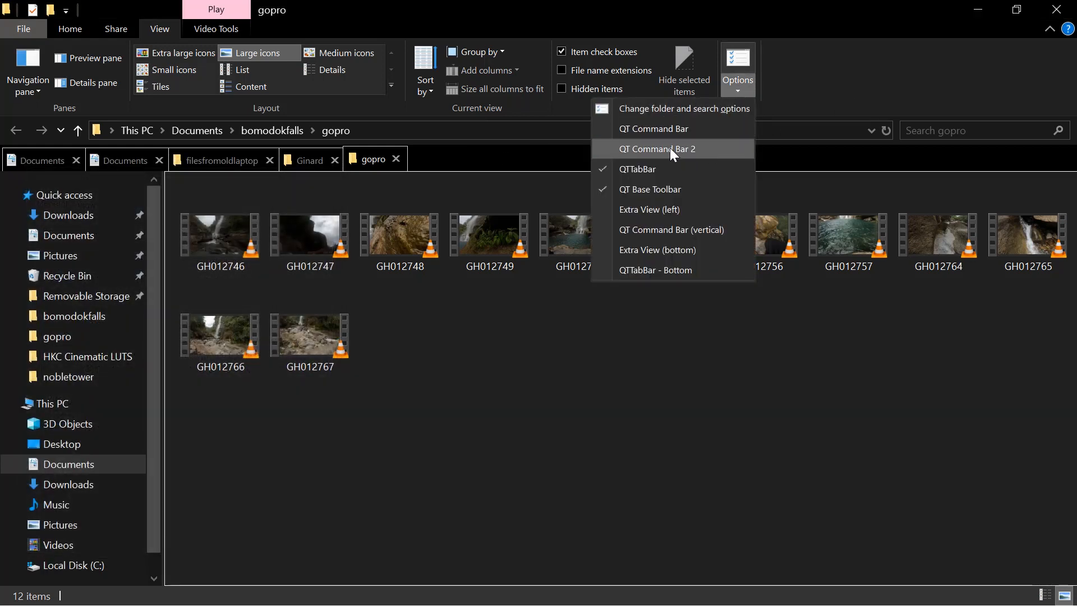
pyautogui.click(658, 150)
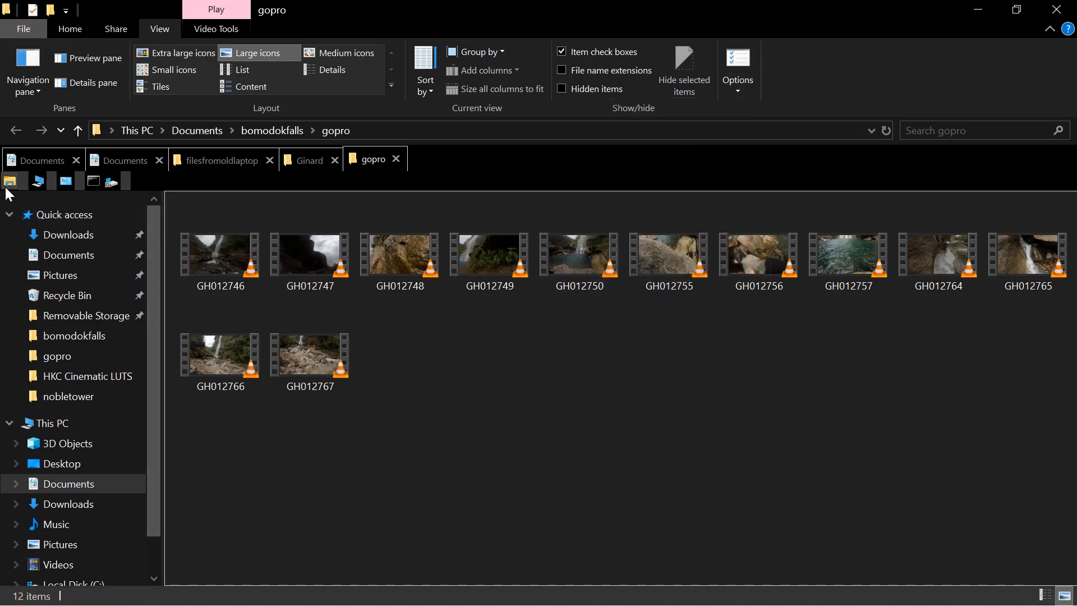
pyautogui.moveTo(110, 181)
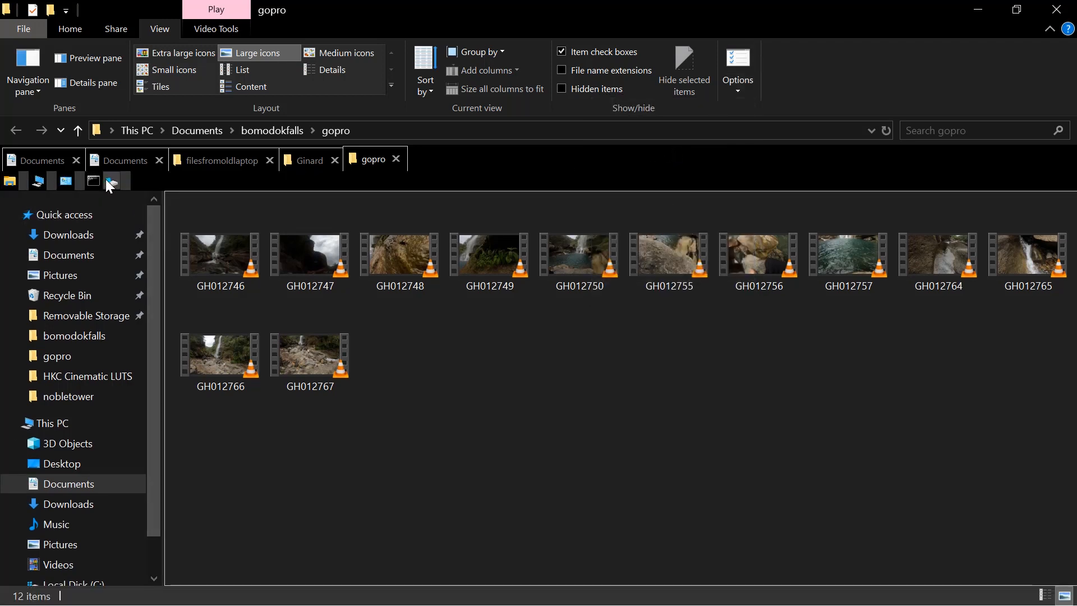
# - Open and close Folder Options, then reopen the list of QT toolbars
pyautogui.click(737, 65)
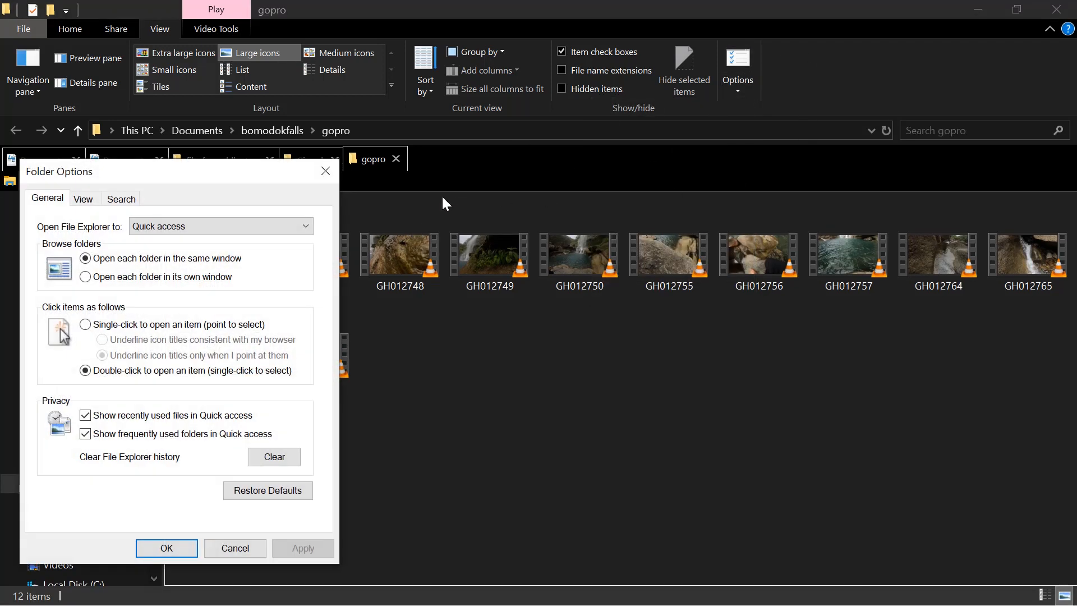
pyautogui.click(737, 65)
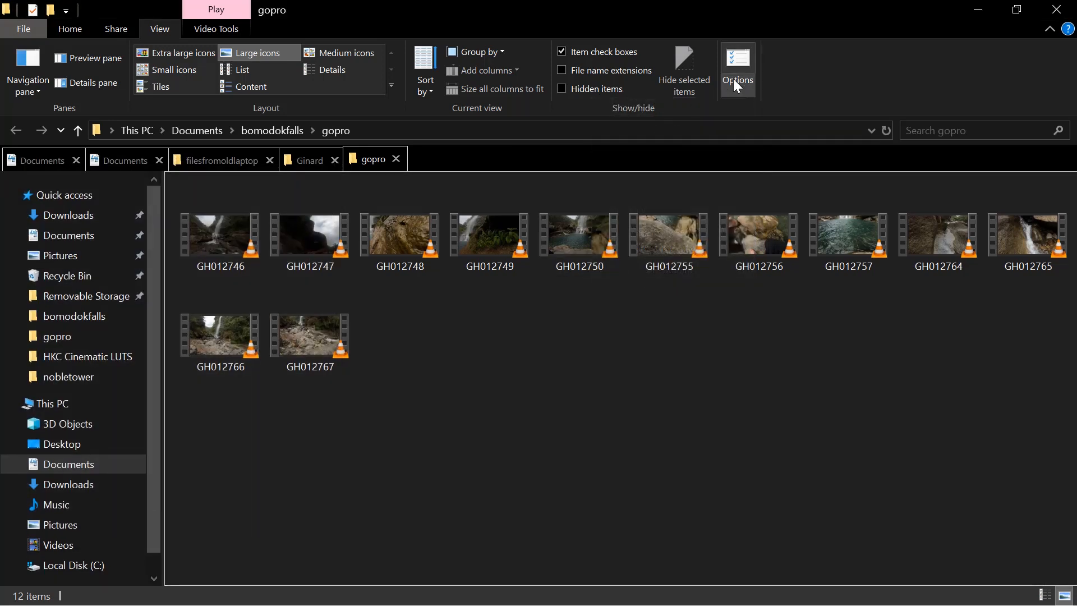
pyautogui.click(737, 69)
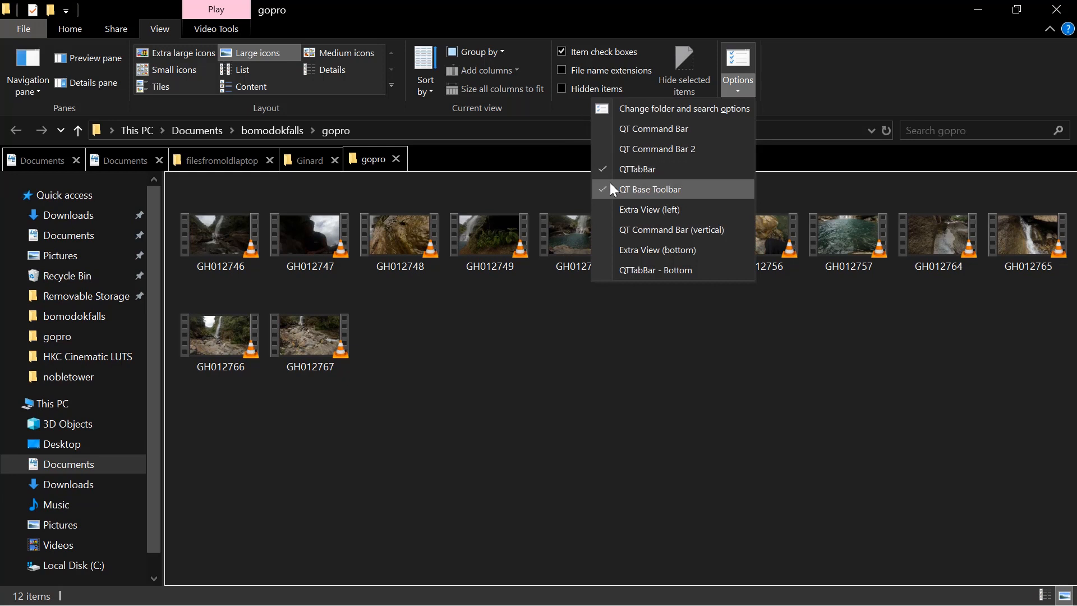